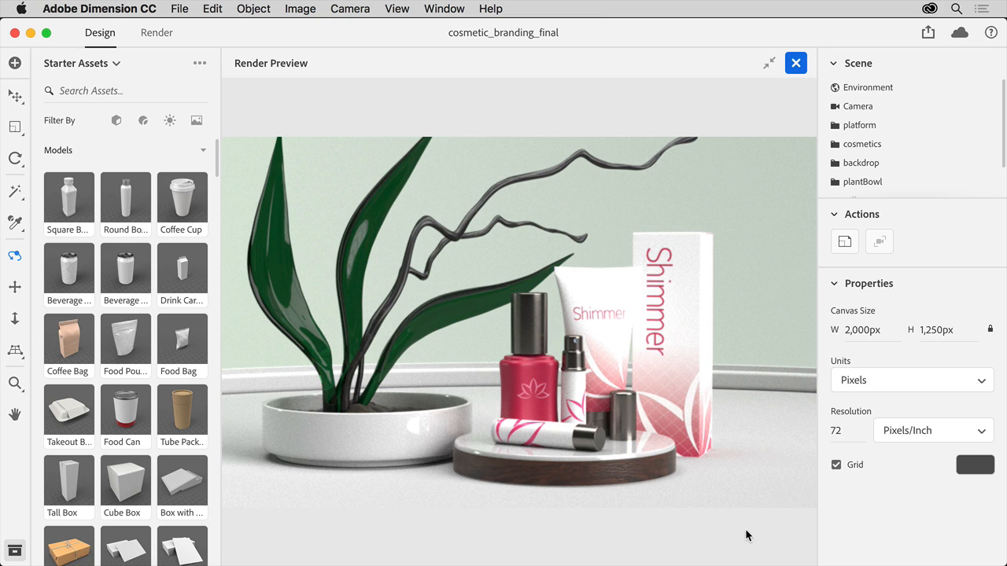
{"action": "mouse_move", "coordinate": [743, 450]}
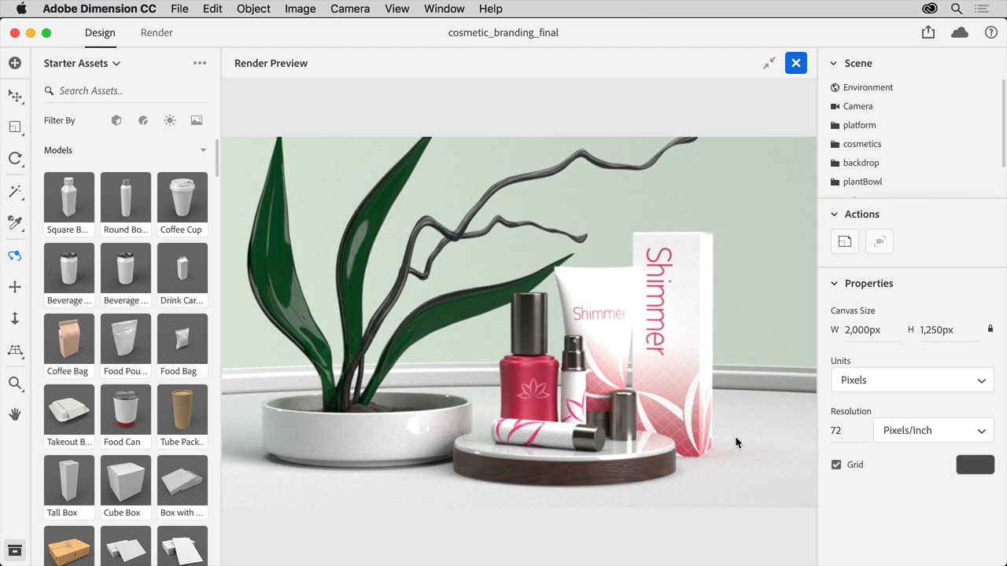
{"action": "mouse_move", "coordinate": [733, 461]}
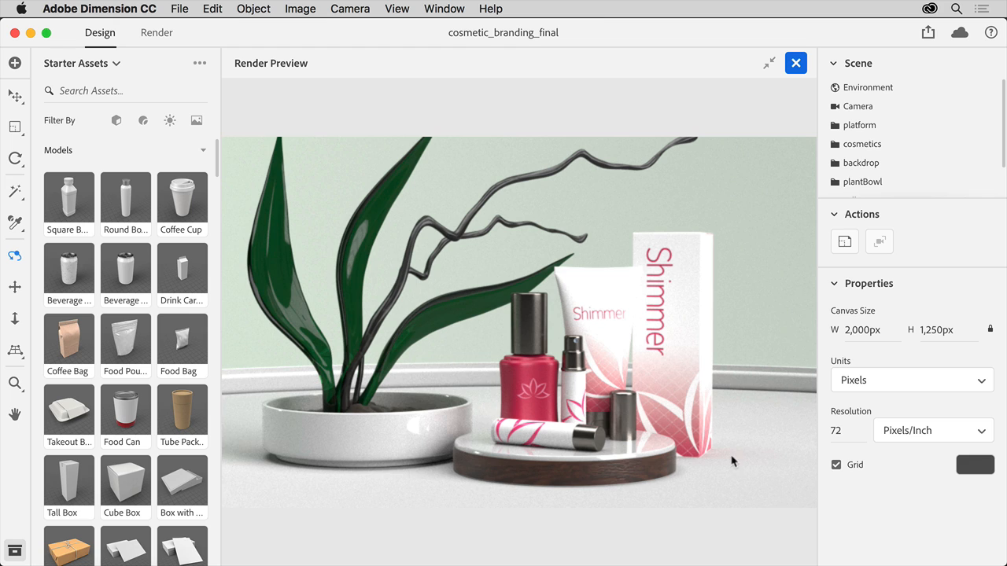
{"action": "mouse_move", "coordinate": [702, 491]}
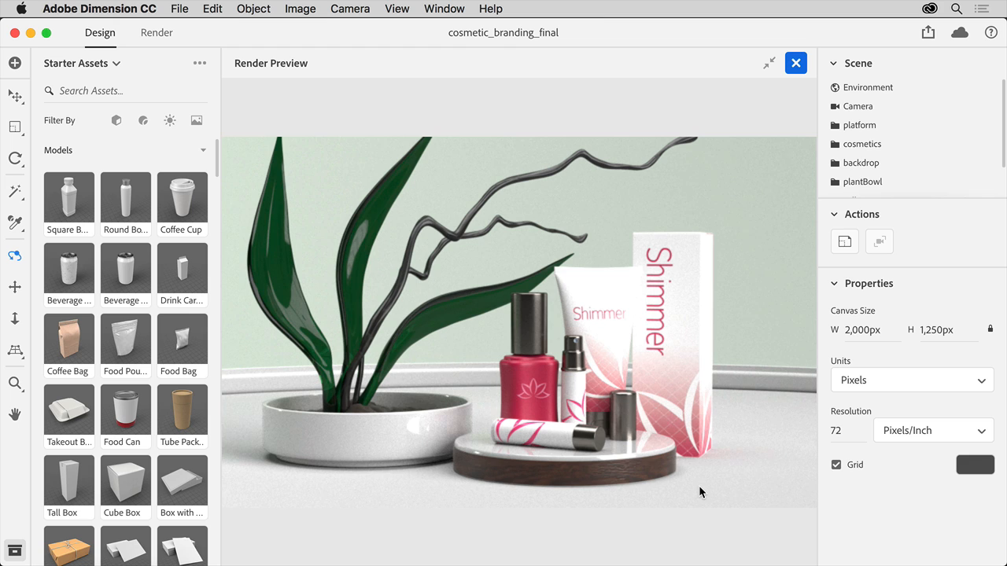
{"action": "mouse_move", "coordinate": [670, 532]}
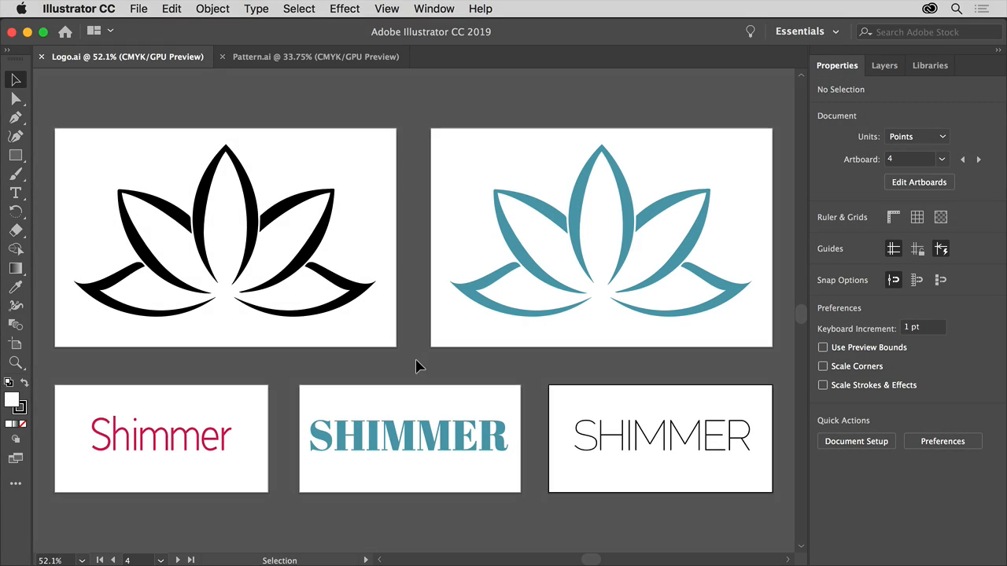
{"action": "mouse_move", "coordinate": [401, 343]}
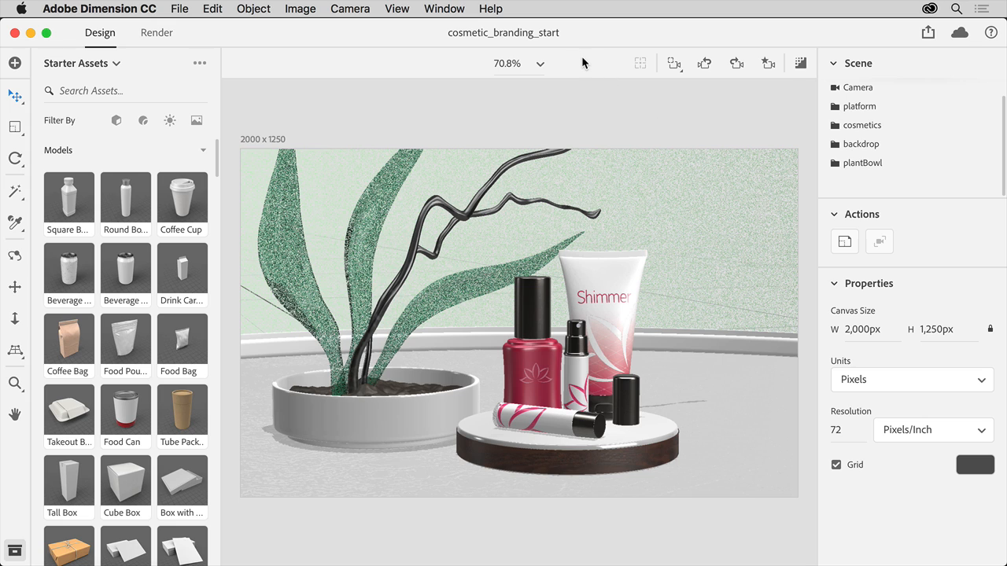
{"action": "mouse_move", "coordinate": [579, 59]}
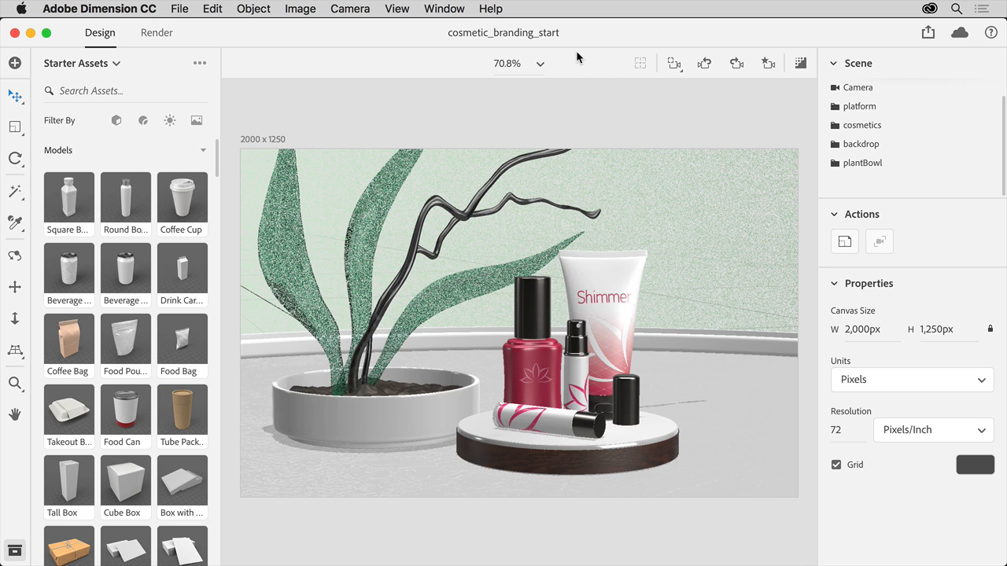
{"action": "mouse_move", "coordinate": [611, 118]}
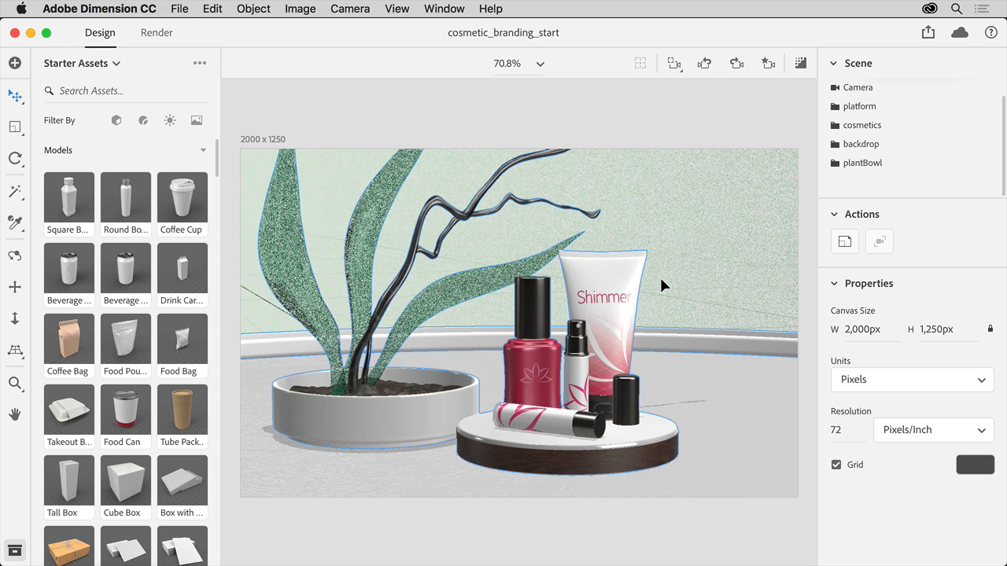
{"action": "mouse_move", "coordinate": [671, 326]}
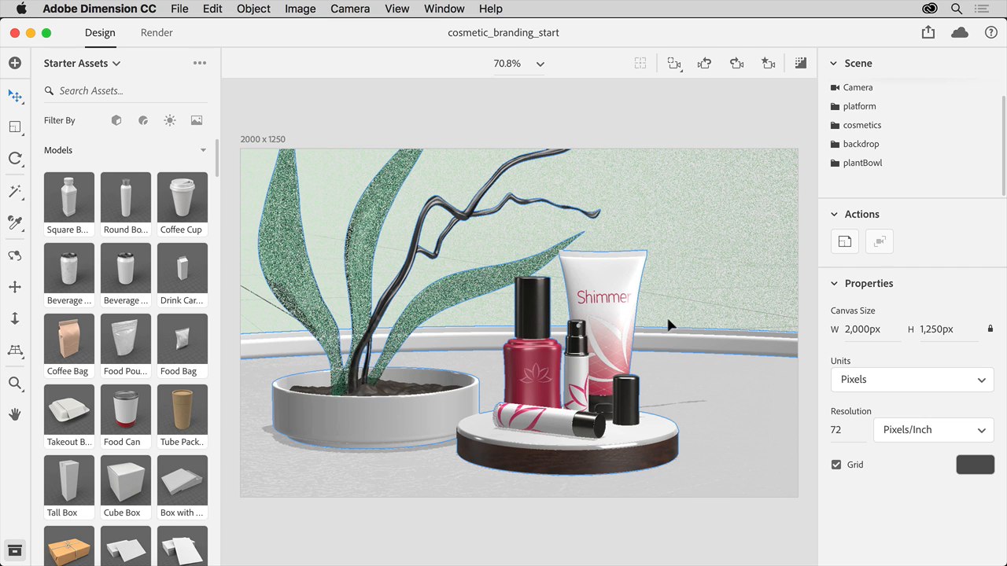
{"action": "mouse_move", "coordinate": [683, 365]}
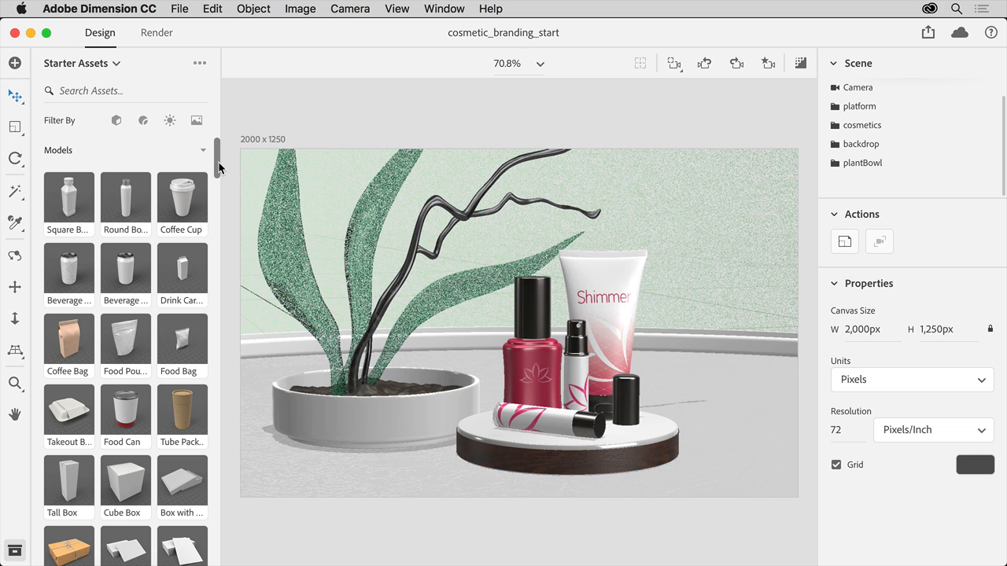
Step: Place a Tall Box on the platform, scale it to 0.9 and rotate it -48° around Y
{"action": "scroll", "scroll_direction": "down", "scroll_amount": 3}
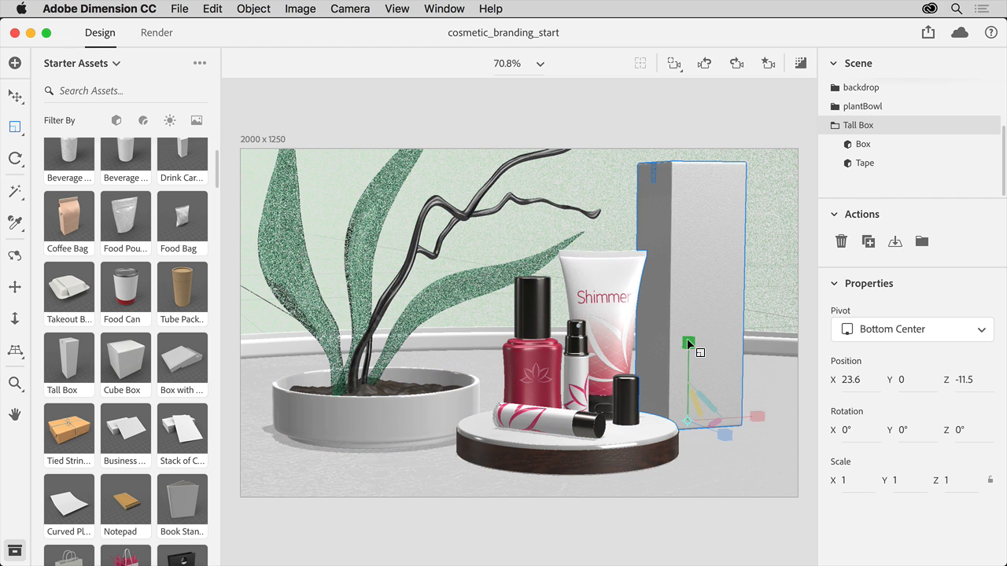
{"action": "left_click_drag", "start_coordinate": [688, 343], "coordinate": [688, 359]}
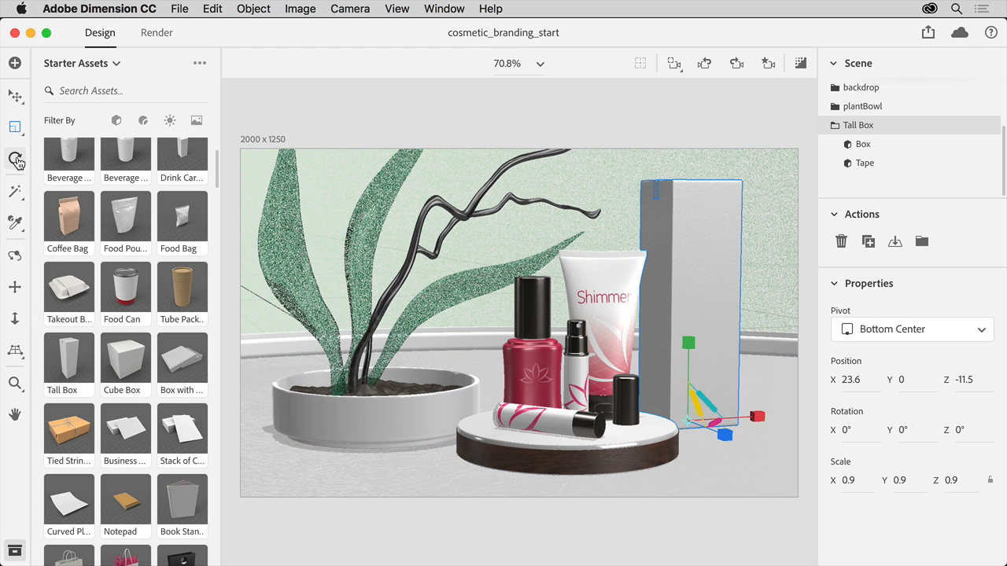
{"action": "left_click", "coordinate": [14, 157]}
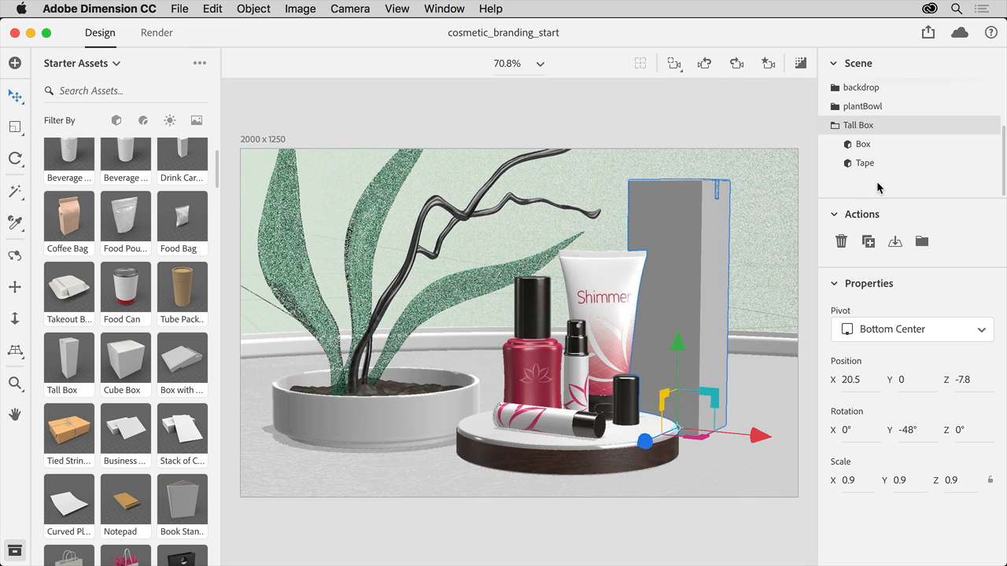
{"action": "mouse_move", "coordinate": [900, 126]}
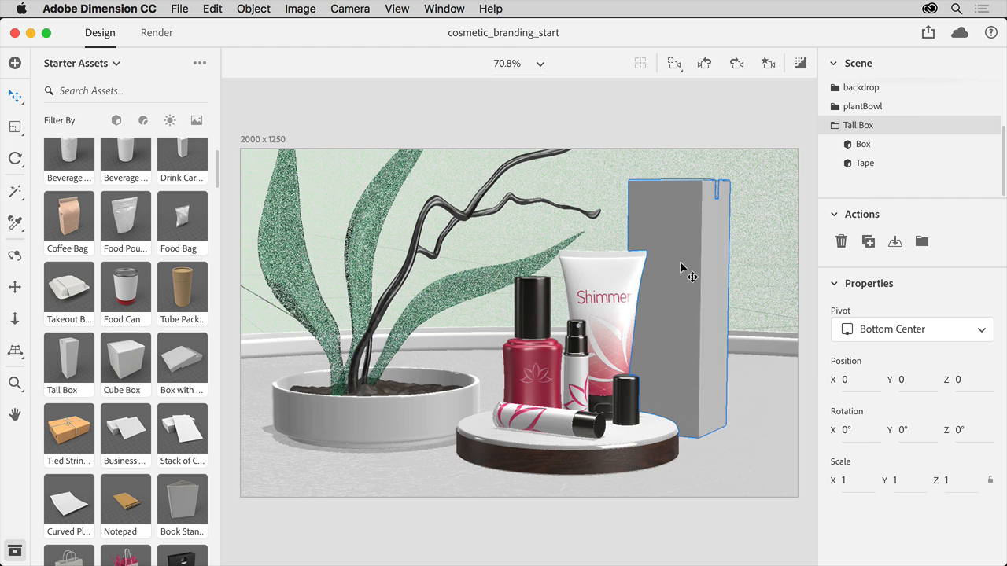
Step: Select the Box Material and choose an image file for its Base Color
{"action": "left_click", "coordinate": [862, 144]}
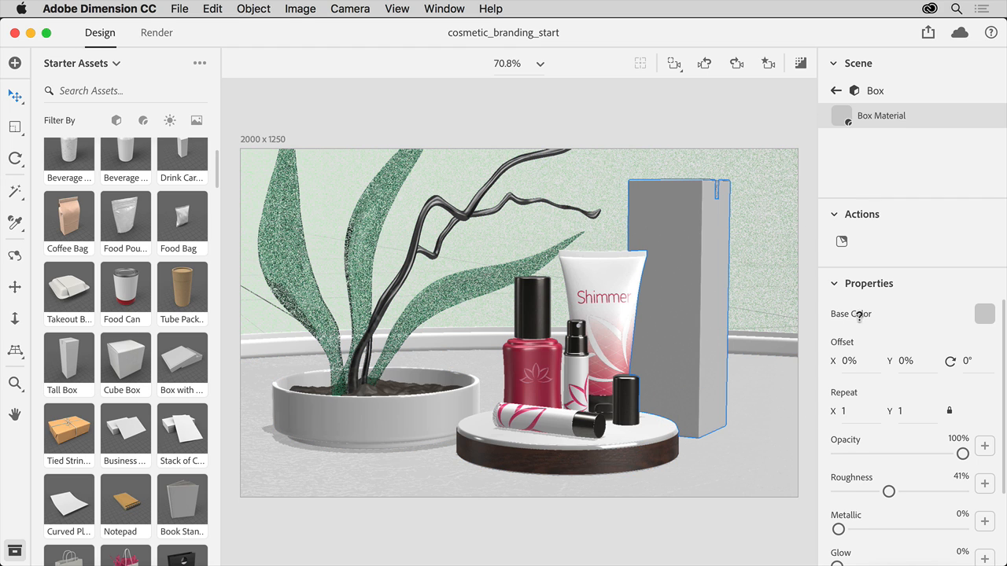
{"action": "mouse_move", "coordinate": [982, 319]}
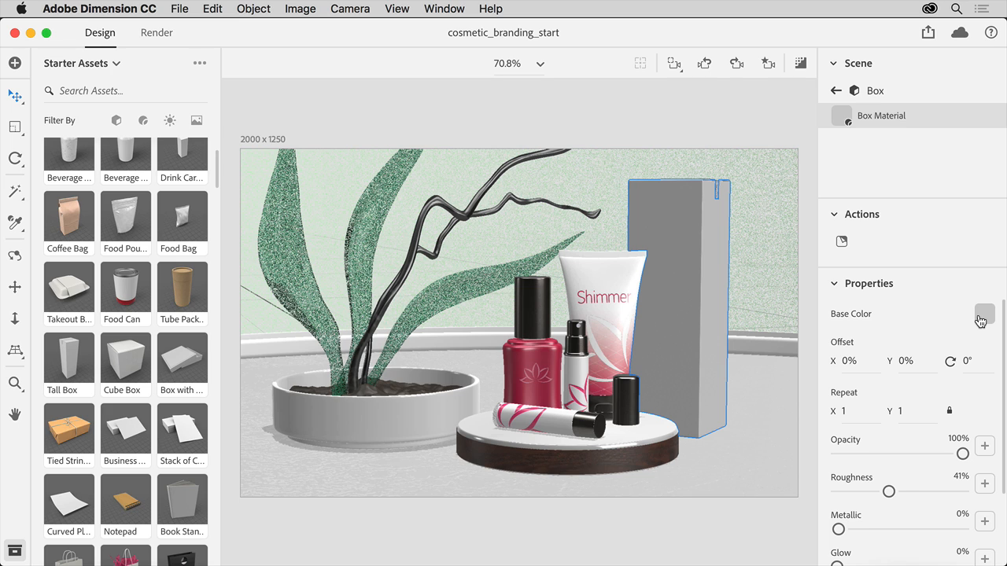
{"action": "left_click", "coordinate": [985, 315]}
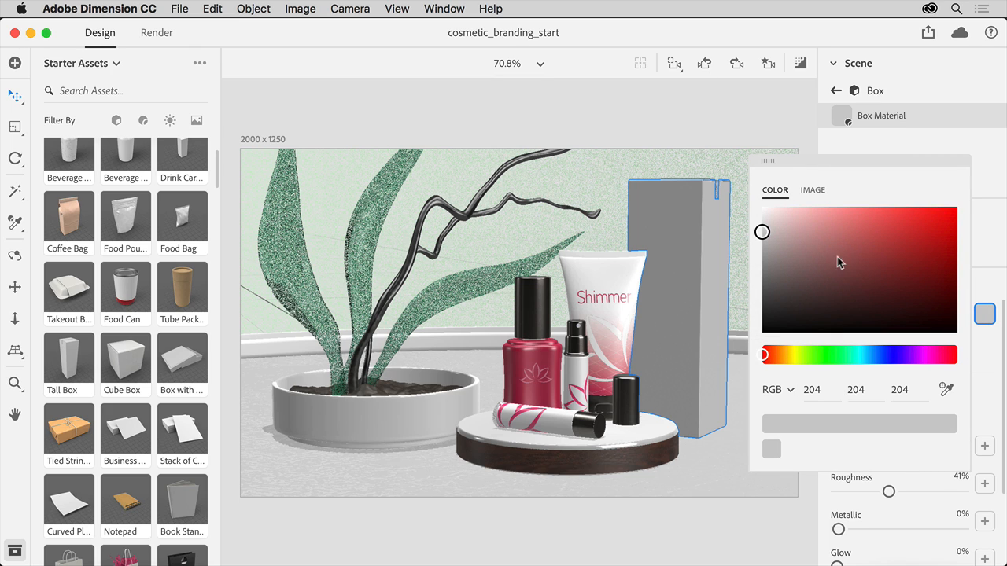
{"action": "mouse_move", "coordinate": [818, 243]}
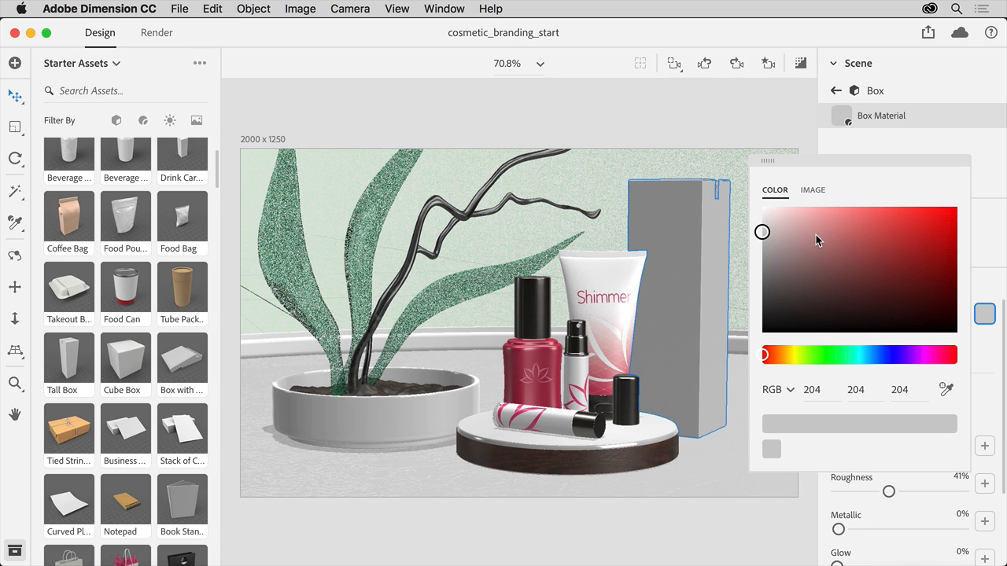
{"action": "left_click", "coordinate": [812, 188]}
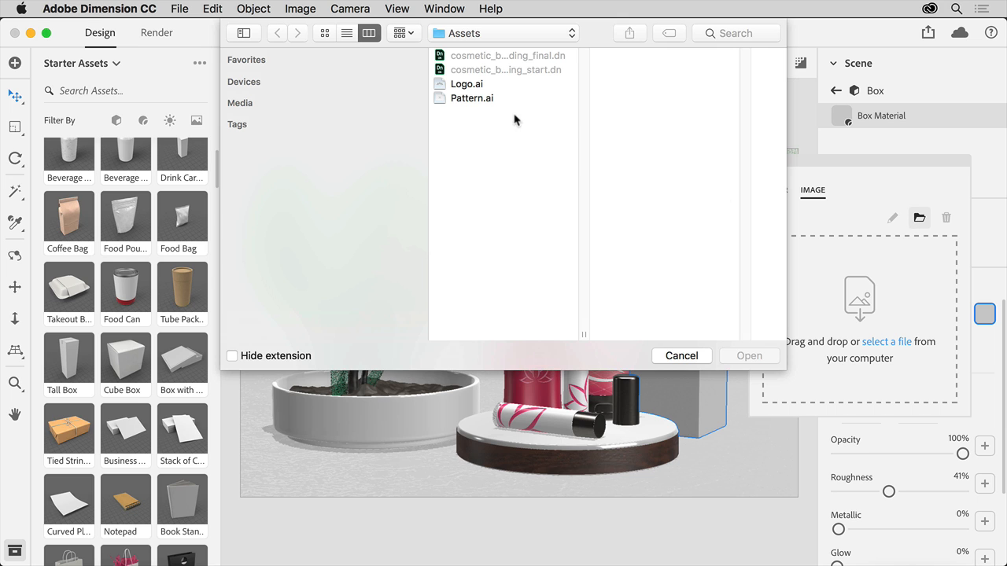
Step: Texture the box with Pattern.ai Artboard 1, Offset Y 10% and Repeat 1.5
{"action": "left_click", "coordinate": [472, 98]}
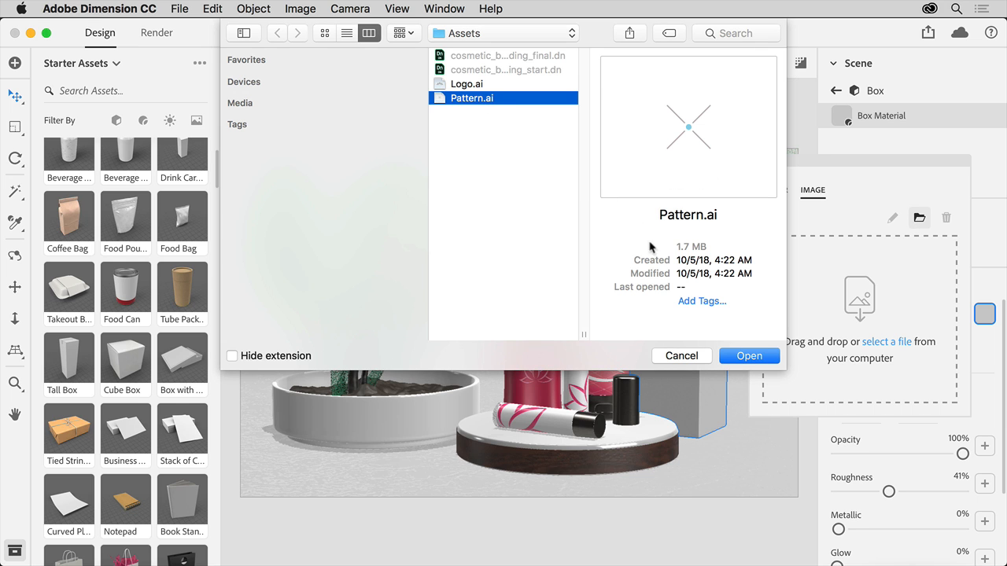
{"action": "left_click", "coordinate": [681, 356]}
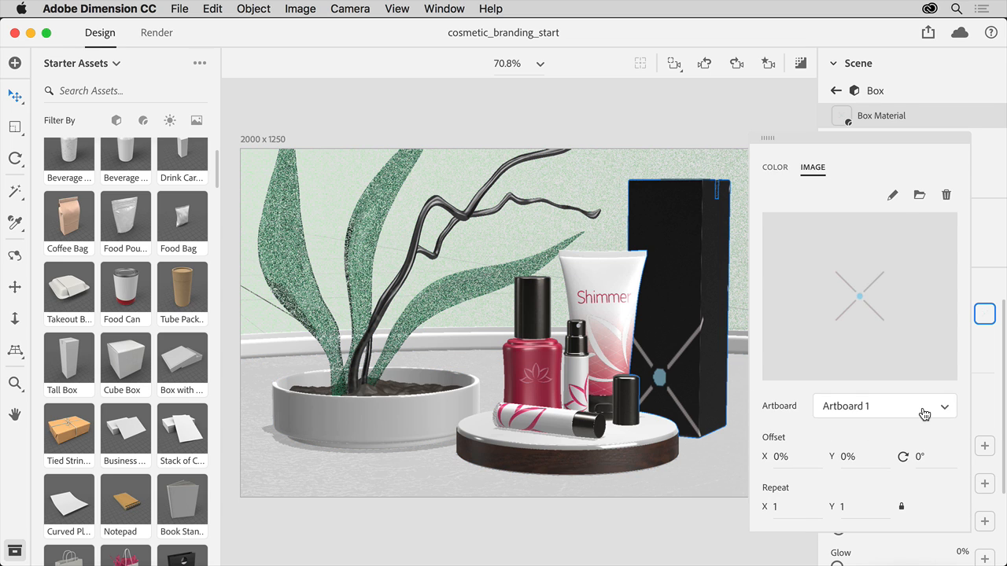
{"action": "mouse_move", "coordinate": [928, 414]}
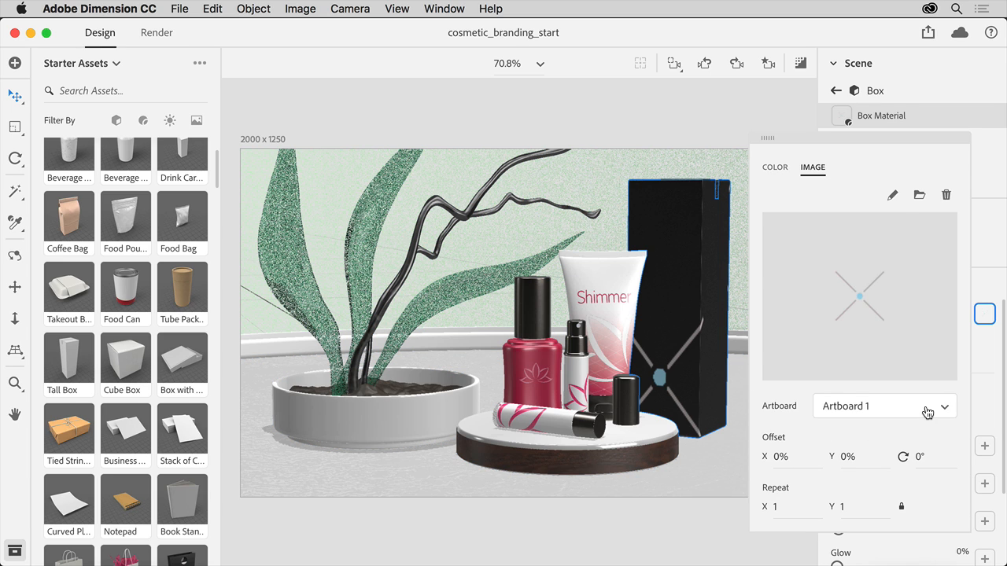
{"action": "left_click", "coordinate": [885, 406]}
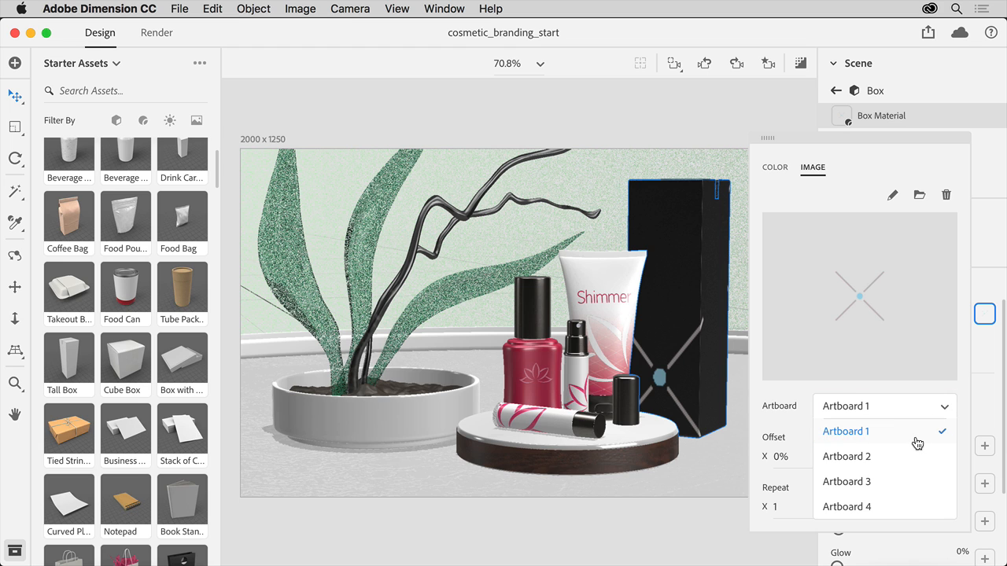
{"action": "left_click", "coordinate": [847, 431]}
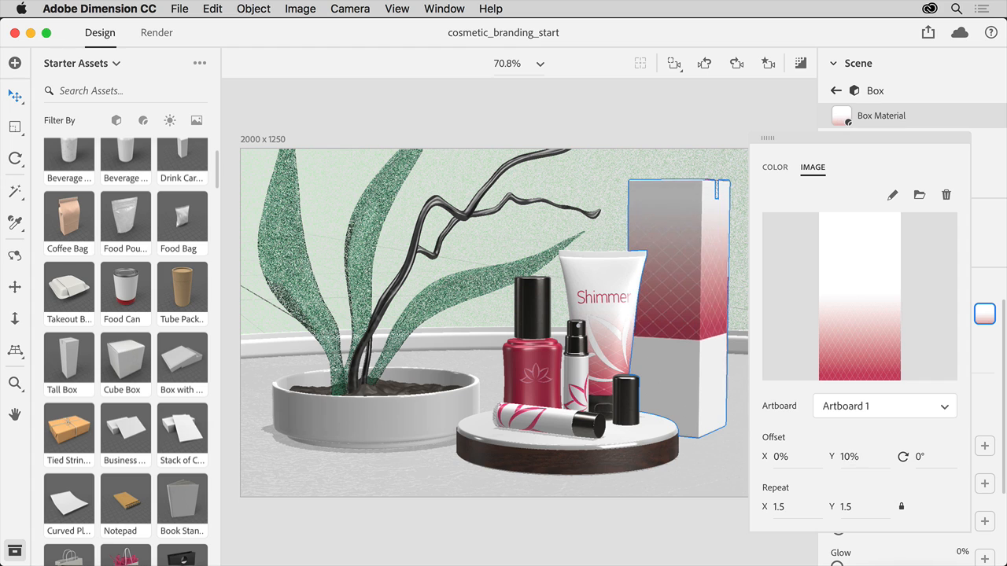
{"action": "left_click_drag", "start_coordinate": [857, 456], "coordinate": [857, 456]}
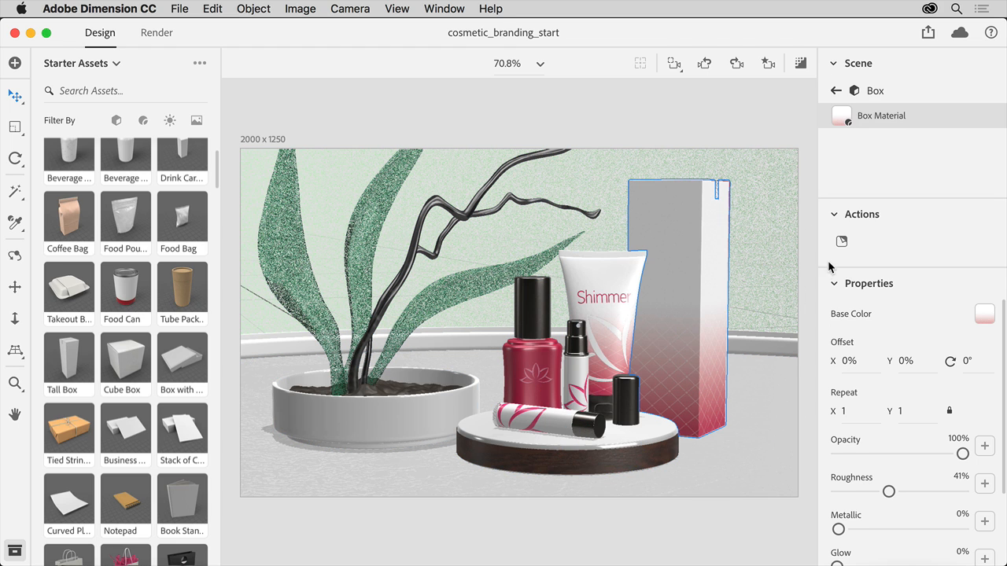
{"action": "mouse_move", "coordinate": [841, 242]}
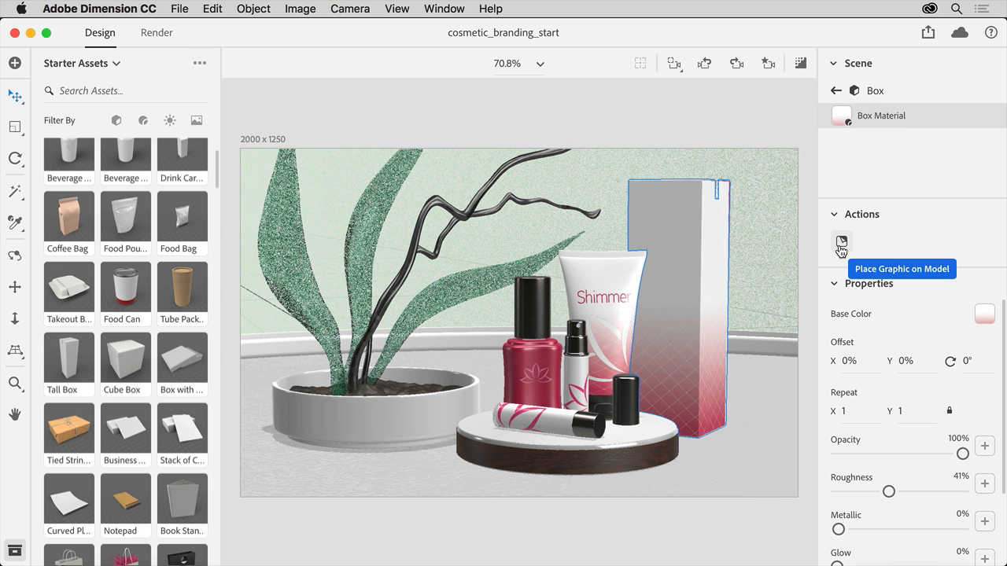
{"action": "mouse_move", "coordinate": [841, 249]}
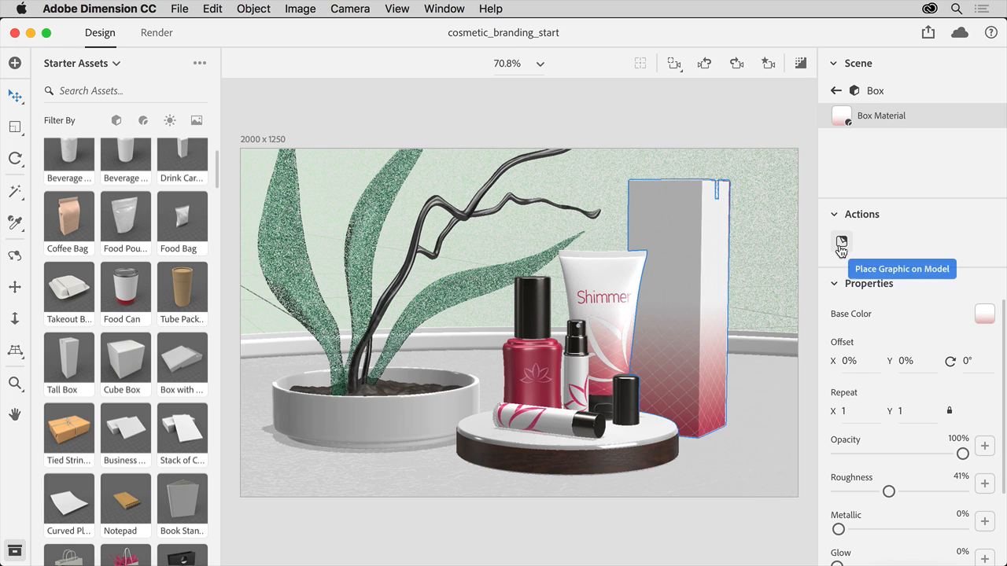
Step: Place Logo.ai on the box front, scale the lotus to 30.7% and show its artboard picker
{"action": "left_click", "coordinate": [840, 243]}
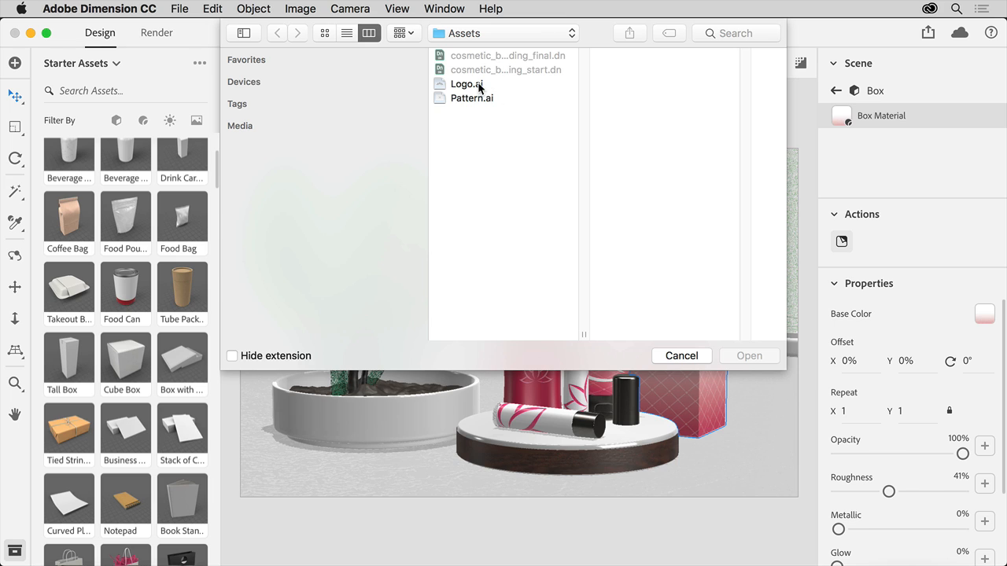
{"action": "left_click", "coordinate": [464, 85]}
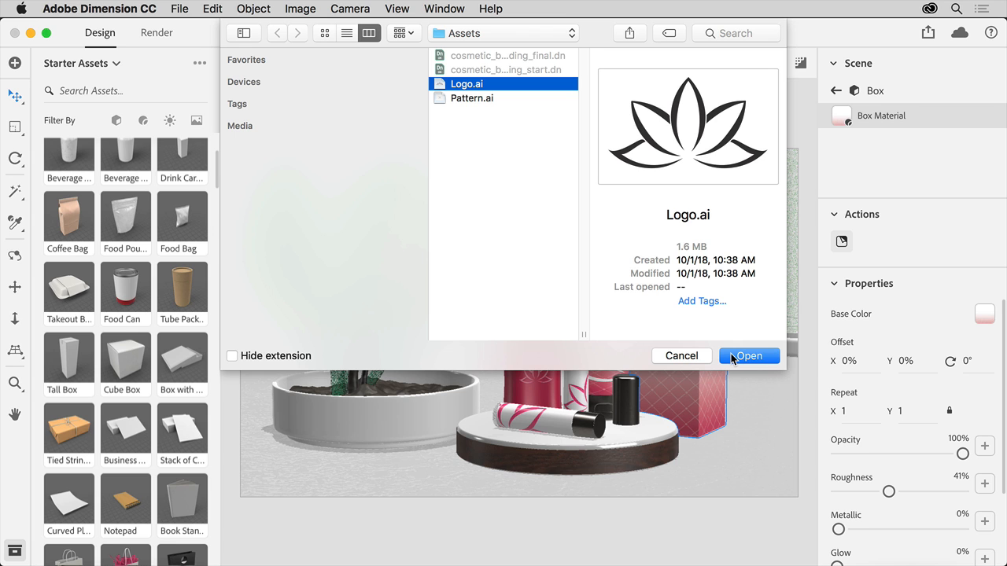
{"action": "left_click", "coordinate": [749, 356]}
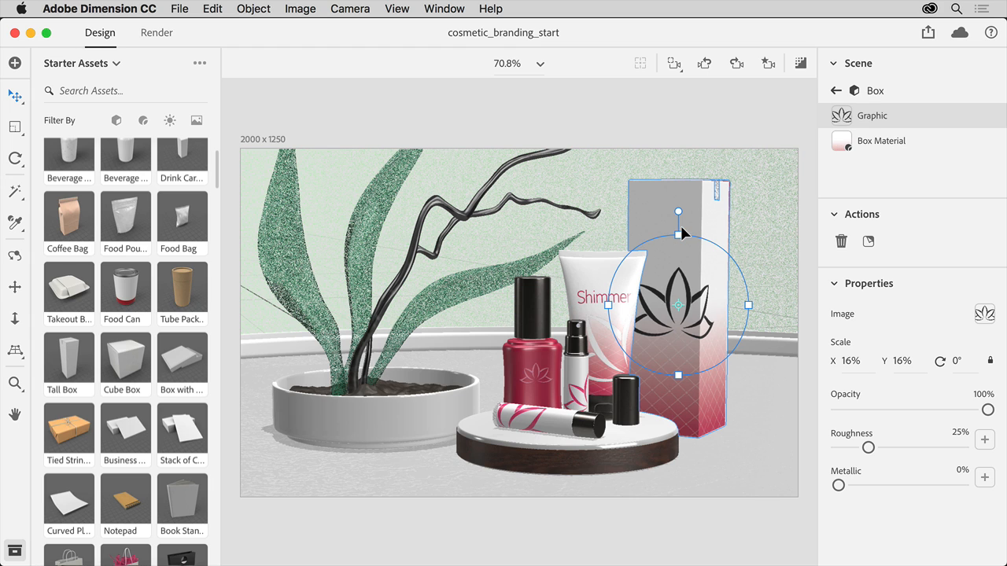
{"action": "left_click_drag", "start_coordinate": [678, 234], "coordinate": [678, 217]}
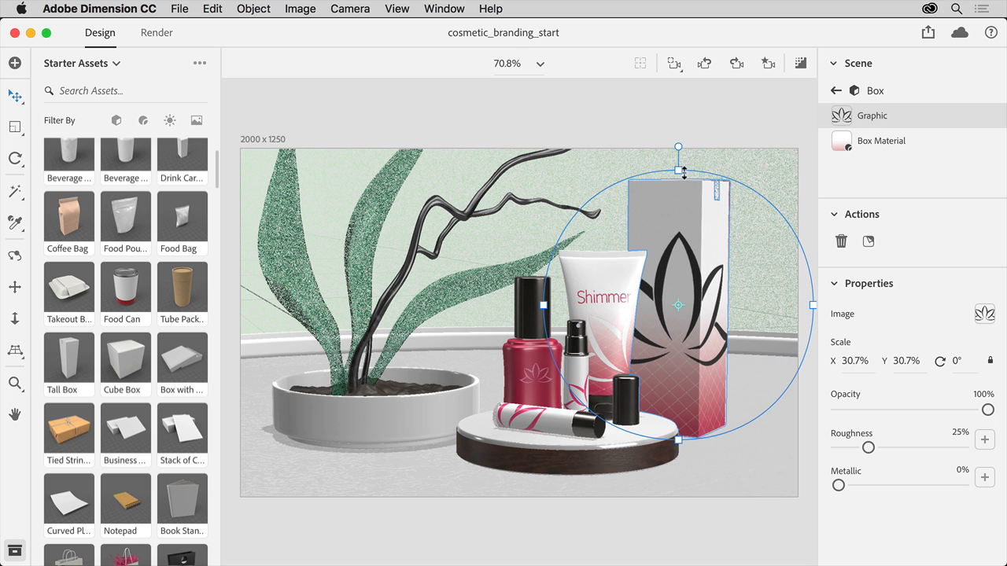
{"action": "left_click", "coordinate": [712, 348]}
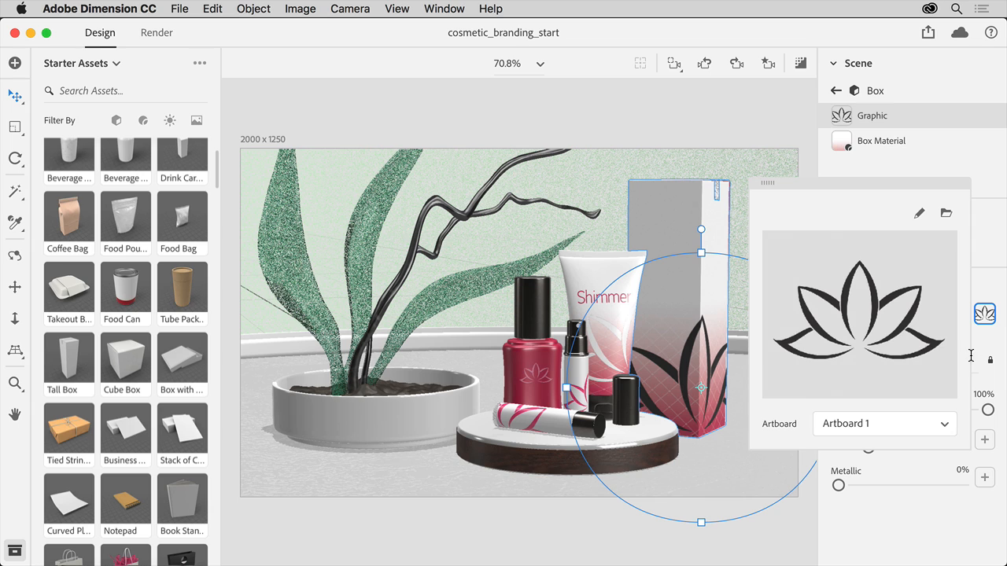
Step: Switch the lotus logo graphic to Artboard 2, the teal lotus
{"action": "left_click", "coordinate": [884, 425]}
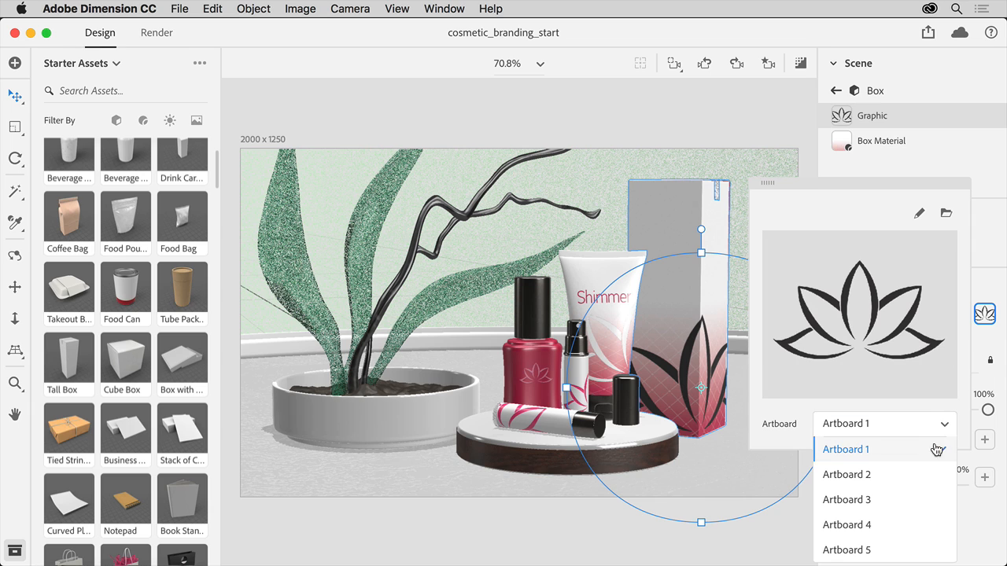
{"action": "left_click", "coordinate": [846, 475]}
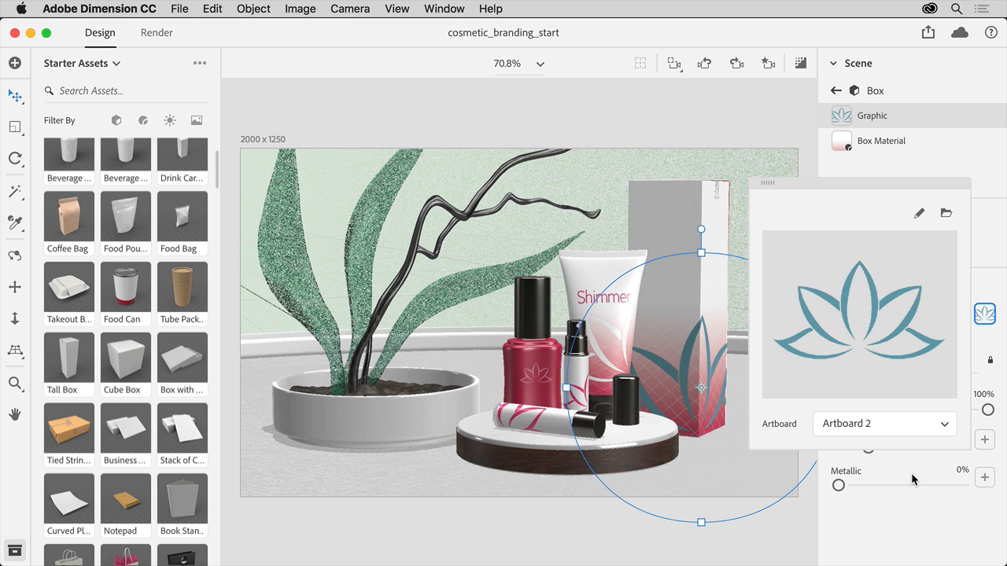
{"action": "mouse_move", "coordinate": [891, 382]}
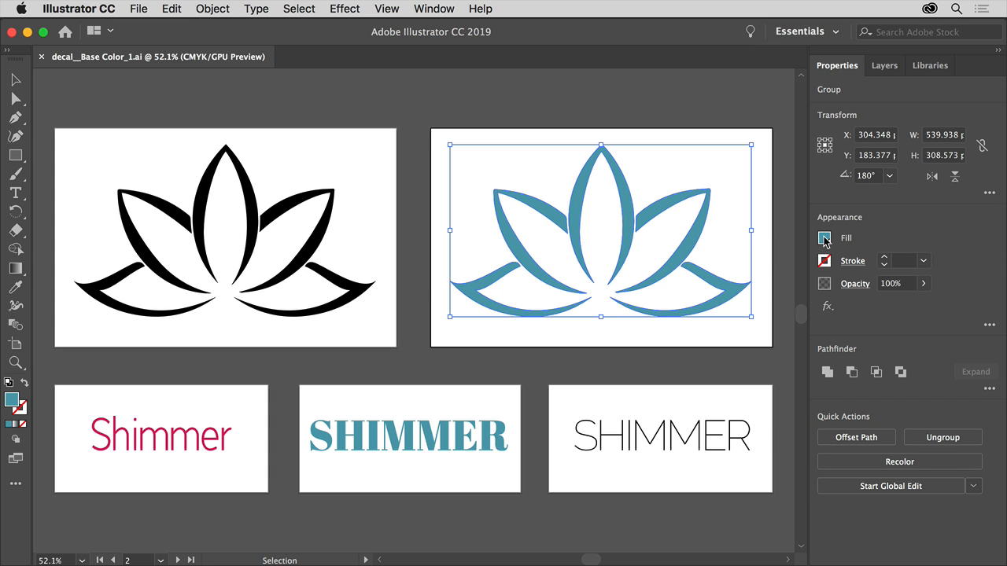
Step: Change the Artboard 2 lotus fill to white in Illustrator's Appearance panel
{"action": "left_click", "coordinate": [825, 237]}
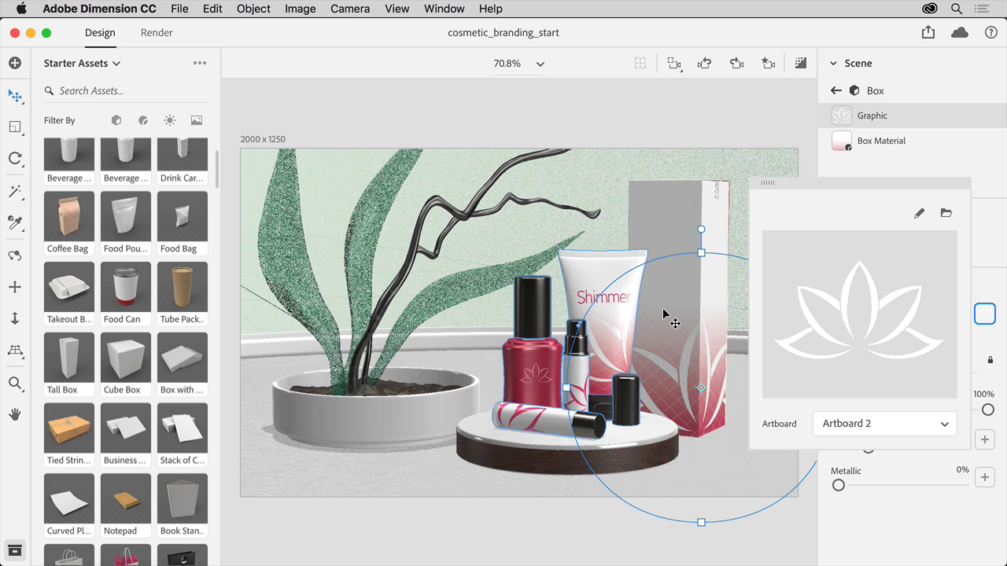
{"action": "mouse_move", "coordinate": [677, 311]}
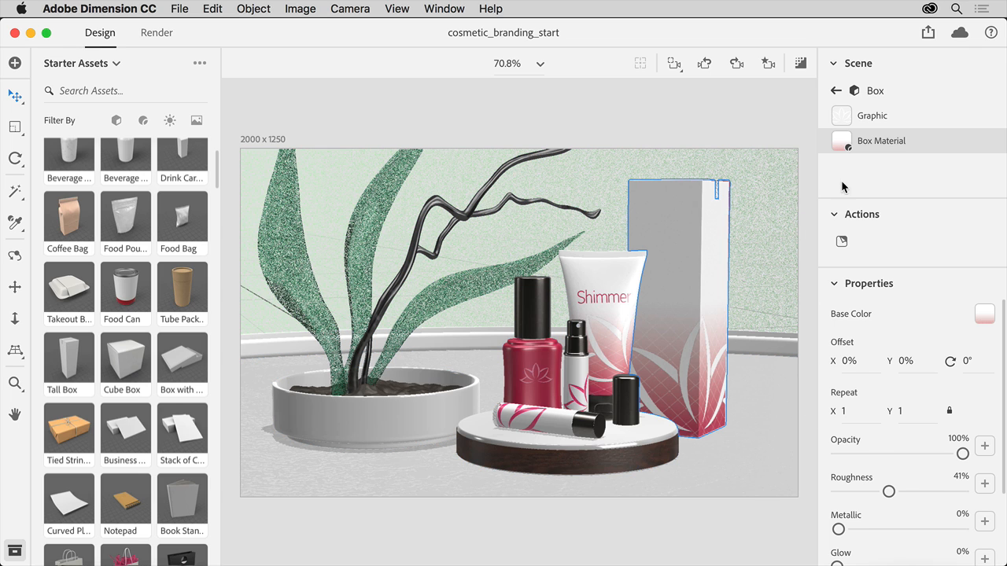
{"action": "mouse_move", "coordinate": [853, 179]}
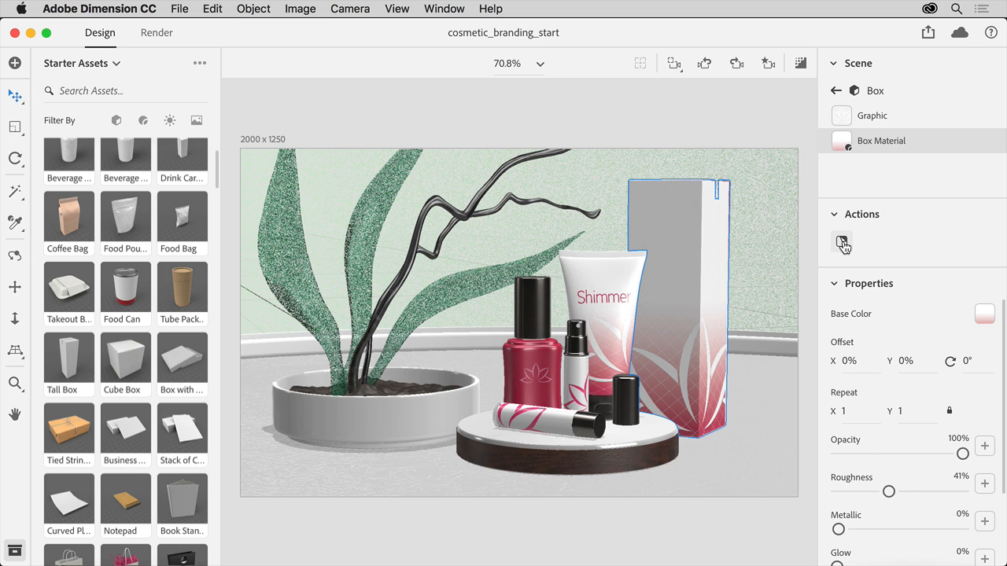
Step: Place Logo.ai onto the box again as a second graphic, Graphic 8
{"action": "left_click", "coordinate": [843, 242]}
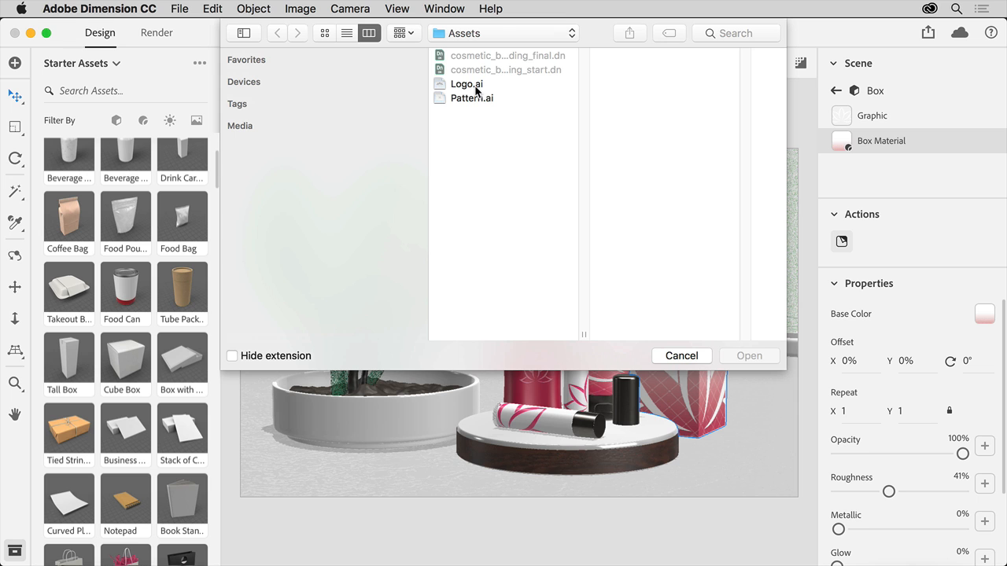
{"action": "left_click", "coordinate": [466, 84]}
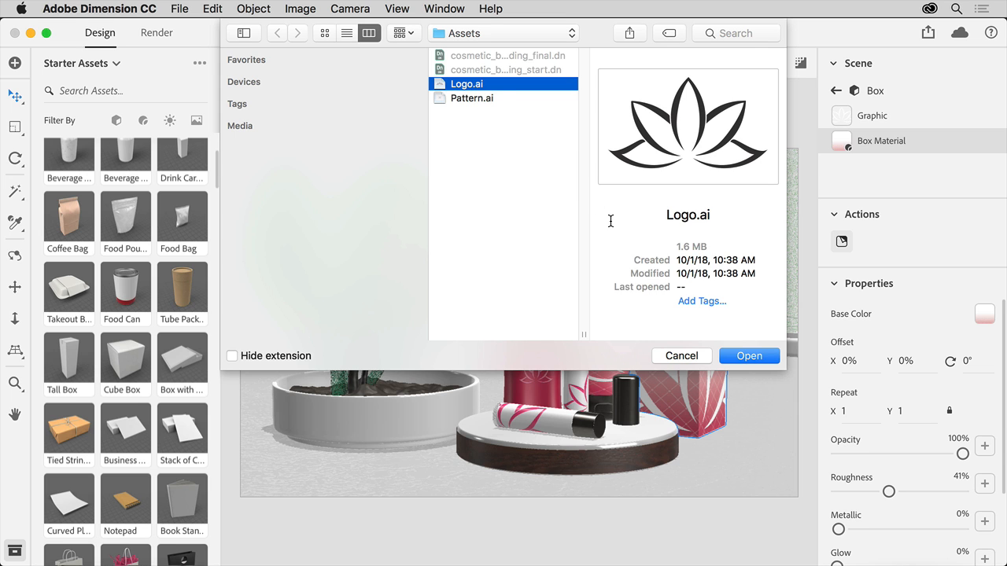
{"action": "left_click", "coordinate": [749, 355]}
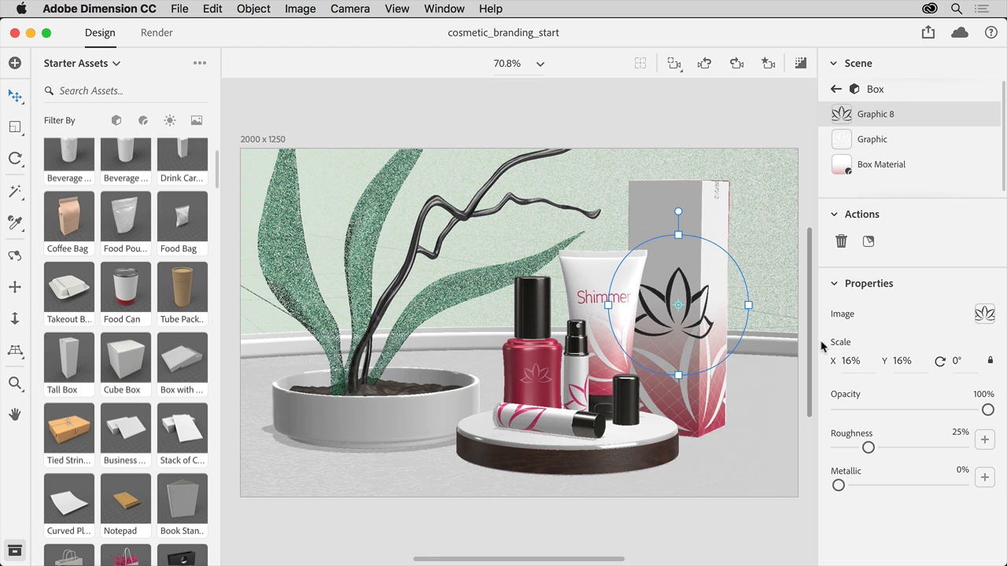
Step: Set Graphic 8 to Artboard 3's Shimmer wordmark and rotate it to -91° vertically
{"action": "left_click", "coordinate": [978, 315]}
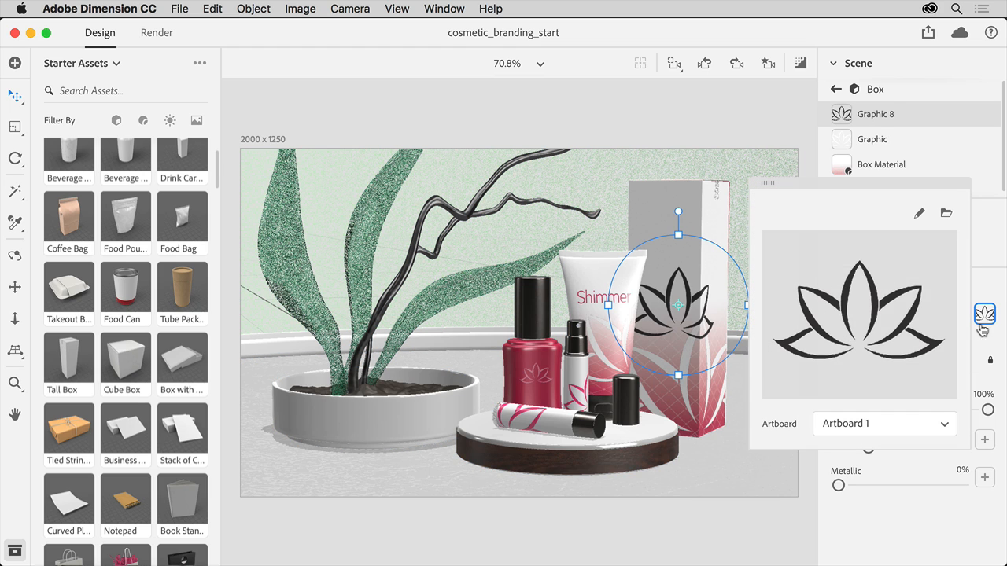
{"action": "left_click", "coordinate": [884, 425]}
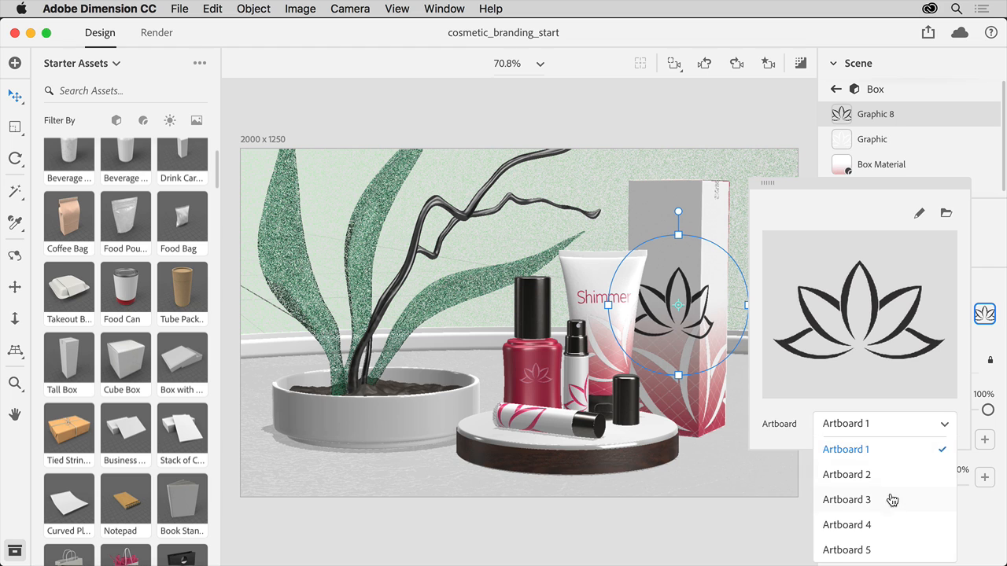
{"action": "left_click", "coordinate": [847, 500]}
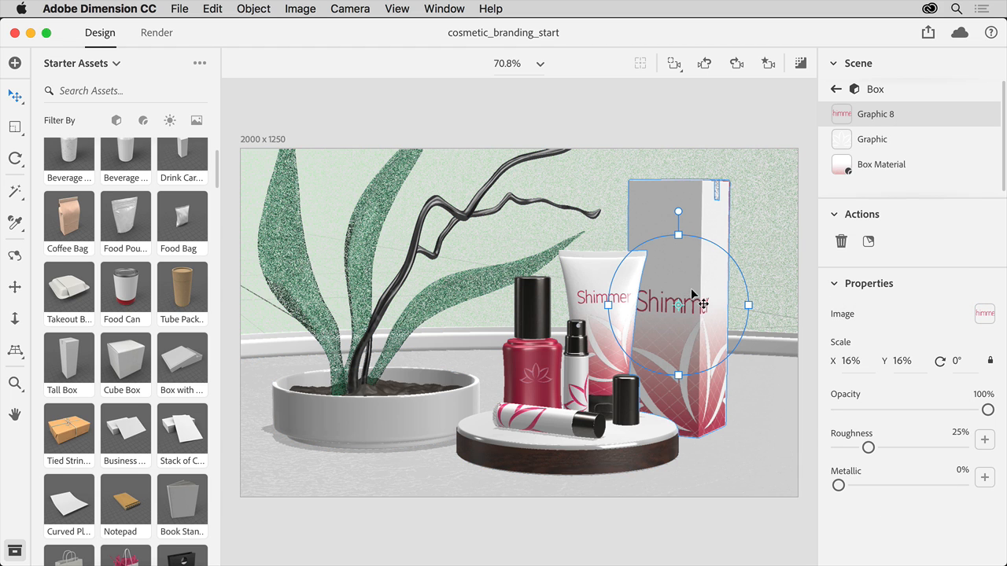
{"action": "left_click_drag", "start_coordinate": [678, 211], "coordinate": [586, 283]}
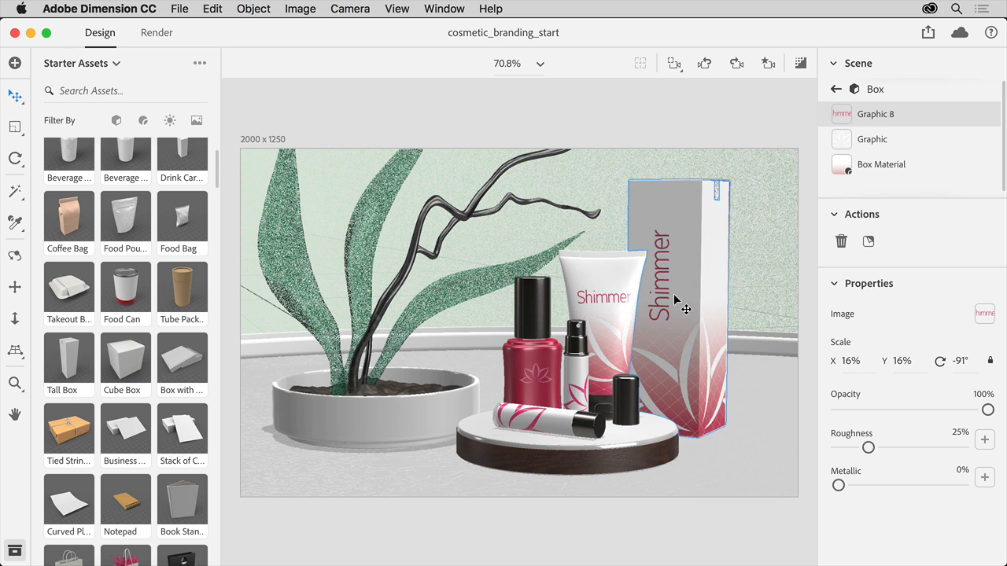
{"action": "left_click", "coordinate": [661, 244]}
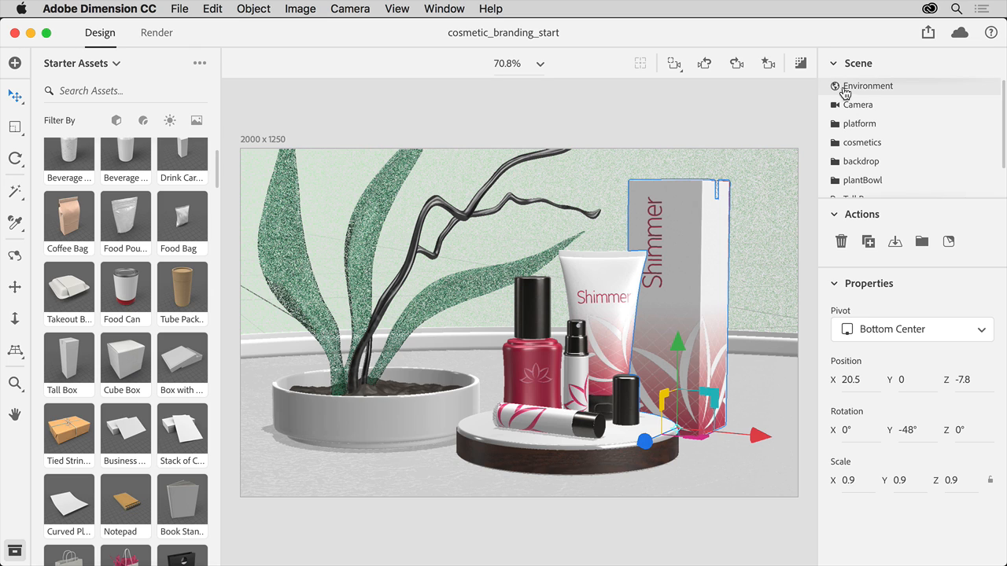
Step: Set Environment Light rotation to 0° and enable Sunlight at 41.25° rotation, 50% intensity
{"action": "left_click", "coordinate": [868, 85]}
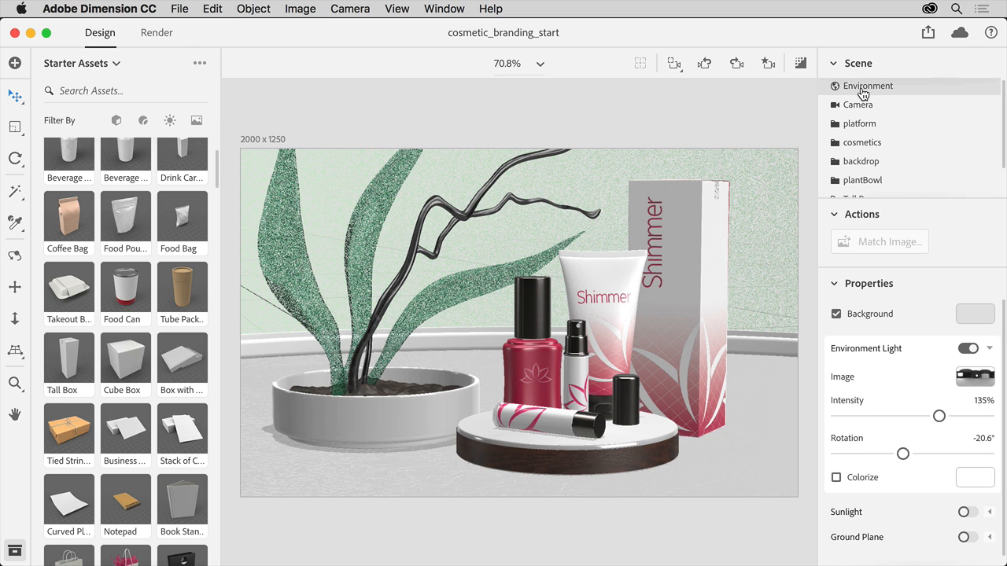
{"action": "mouse_move", "coordinate": [906, 309]}
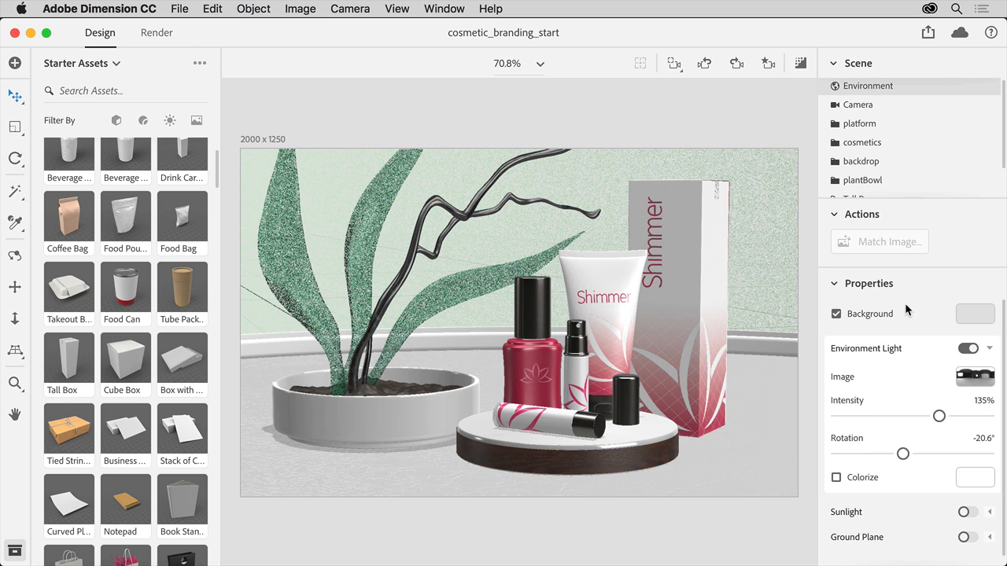
{"action": "left_click_drag", "start_coordinate": [903, 453], "coordinate": [912, 453]}
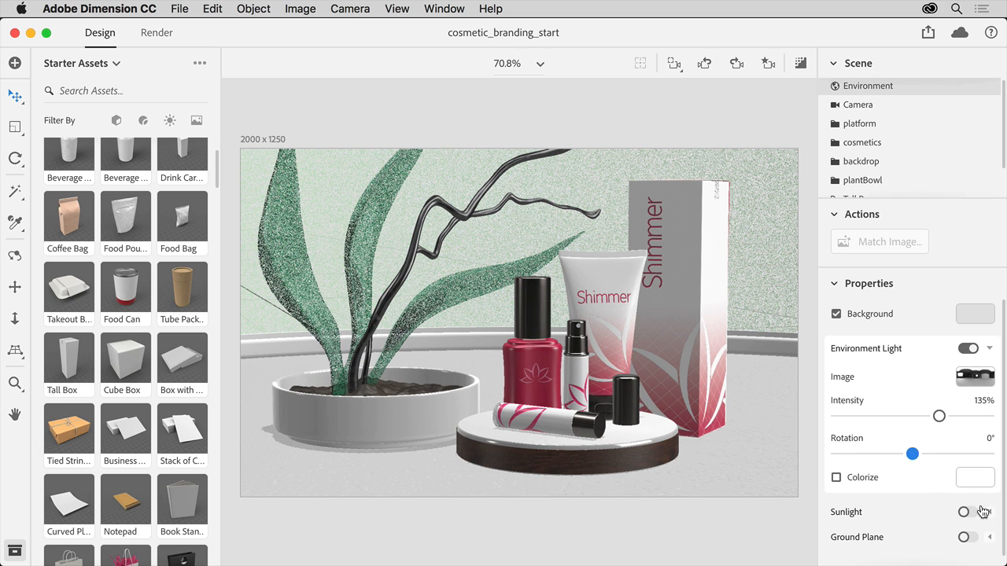
{"action": "left_click", "coordinate": [966, 513]}
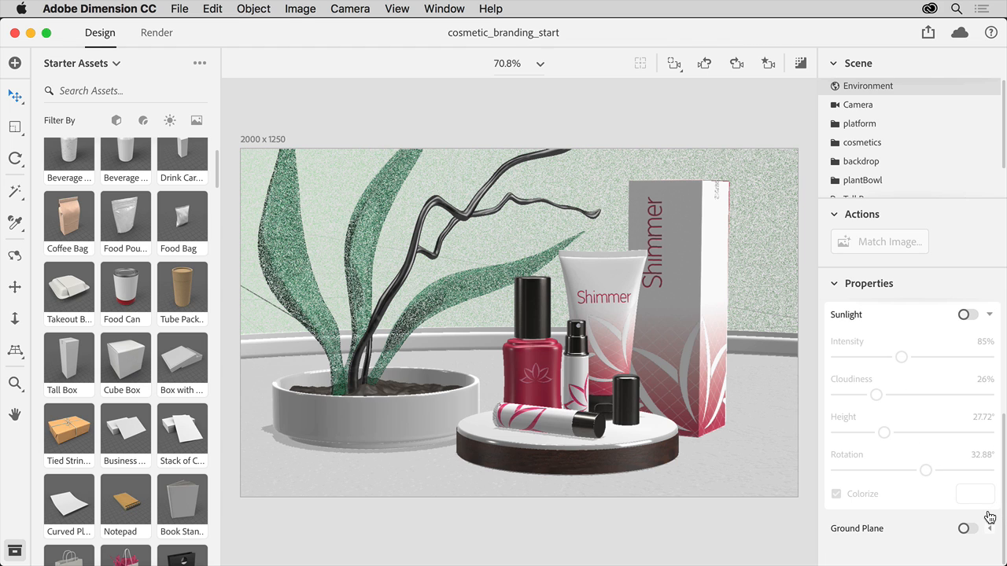
{"action": "mouse_move", "coordinate": [966, 319]}
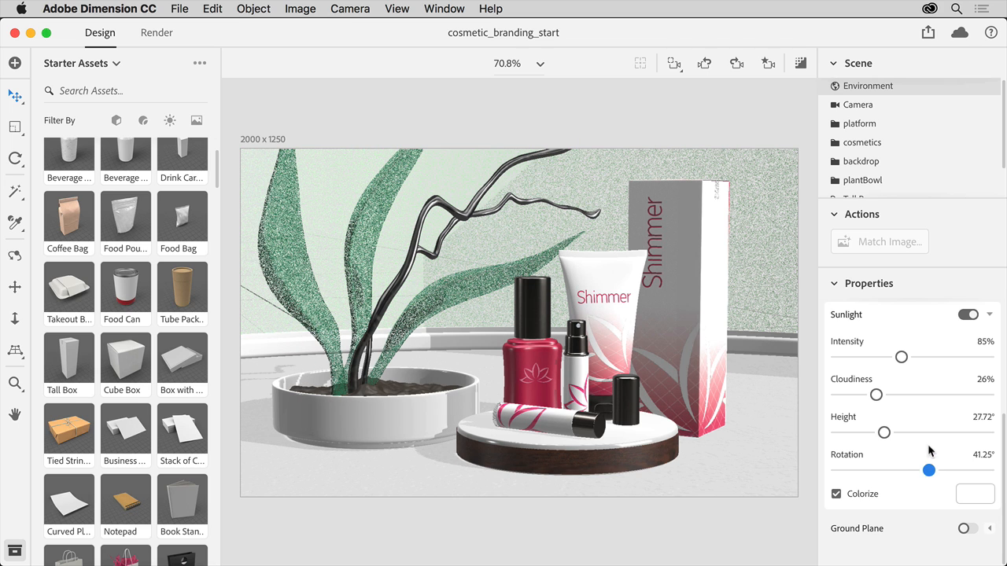
{"action": "left_click_drag", "start_coordinate": [901, 357], "coordinate": [875, 357]}
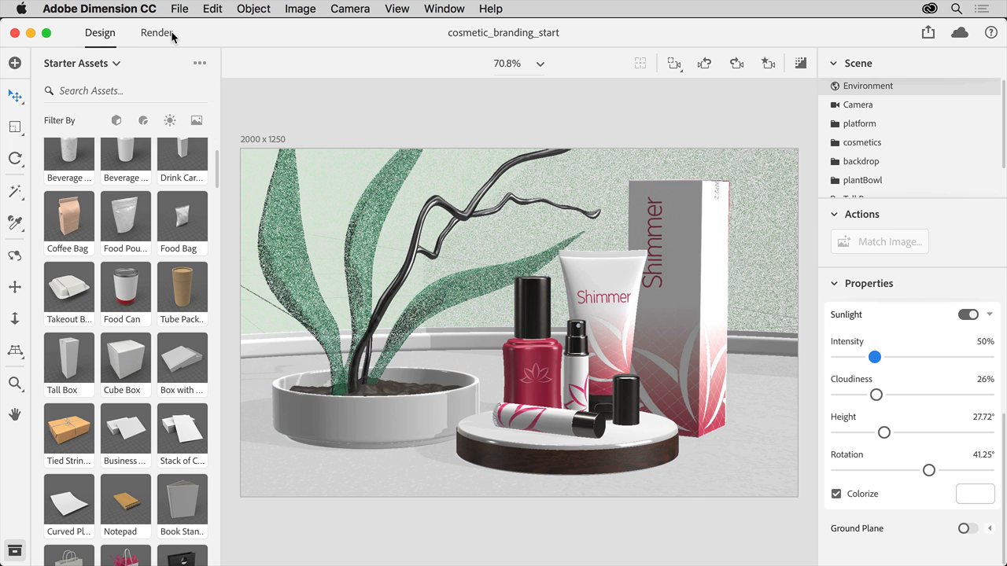
Step: Switch to the Render workspace and set render Quality to Medium
{"action": "left_click", "coordinate": [154, 33]}
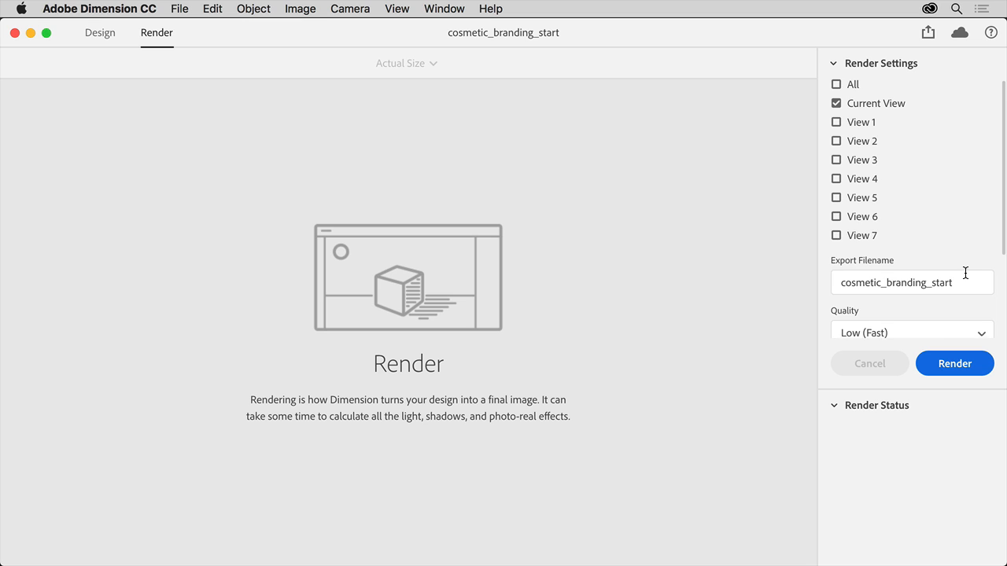
{"action": "scroll", "scroll_direction": "down", "scroll_amount": 3}
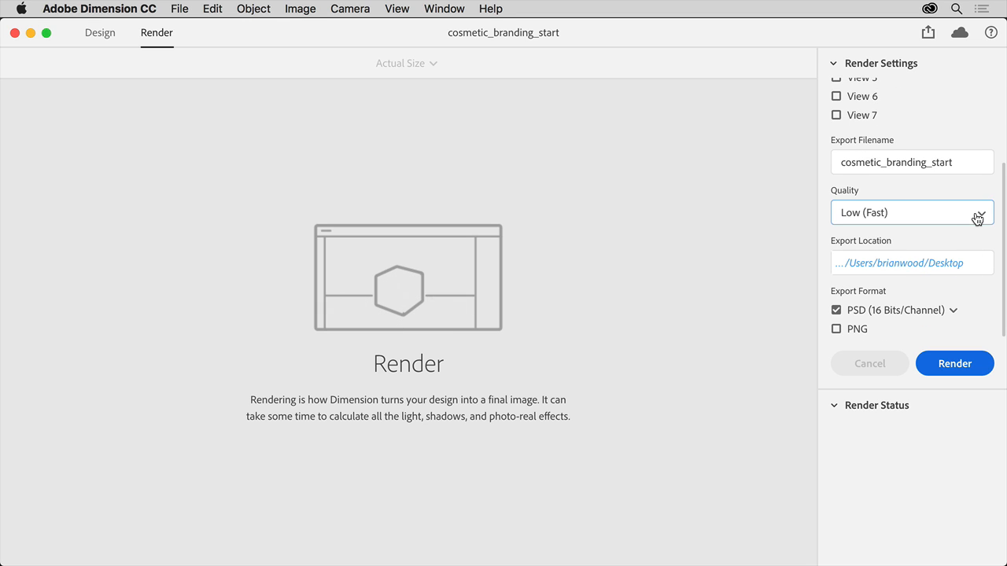
{"action": "left_click", "coordinate": [913, 212]}
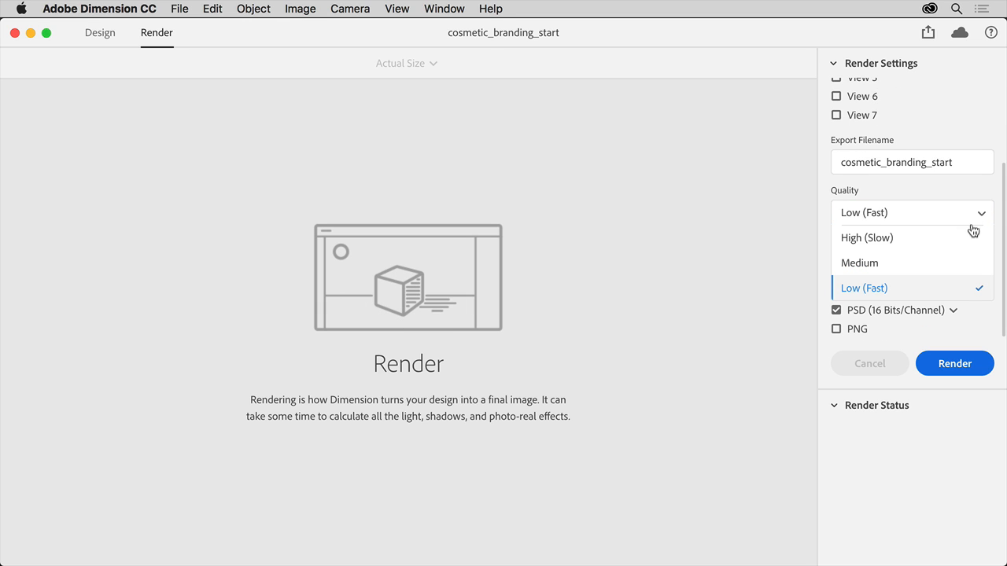
{"action": "left_click", "coordinate": [859, 263]}
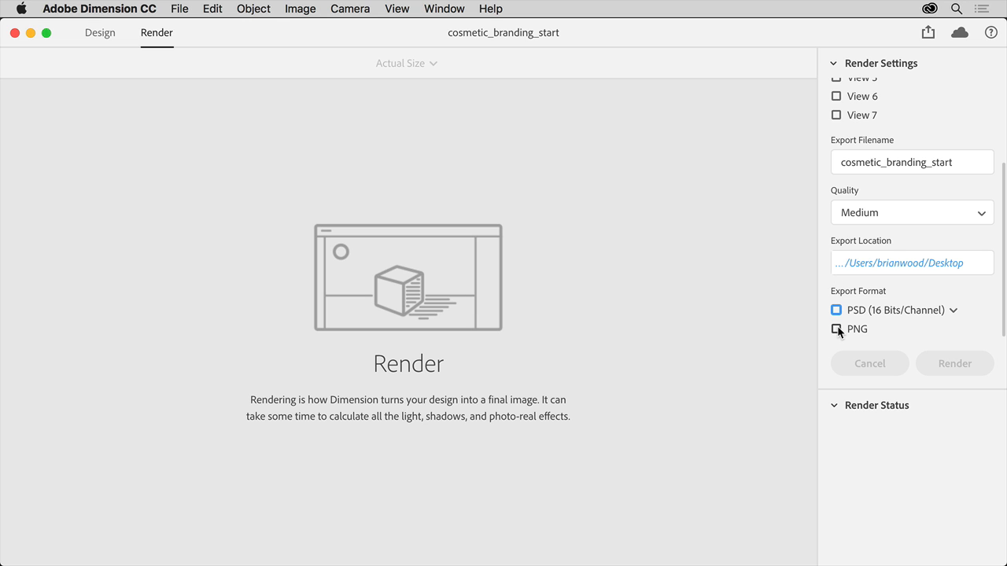
Step: Start a Medium-quality PNG render of cosmetic_branding_start
{"action": "left_click", "coordinate": [836, 328]}
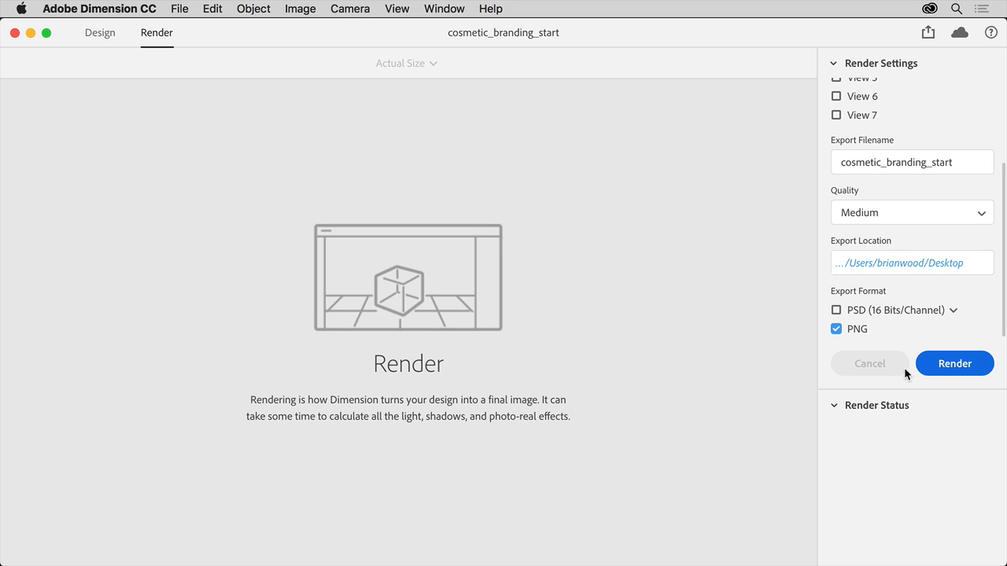
{"action": "left_click", "coordinate": [957, 364]}
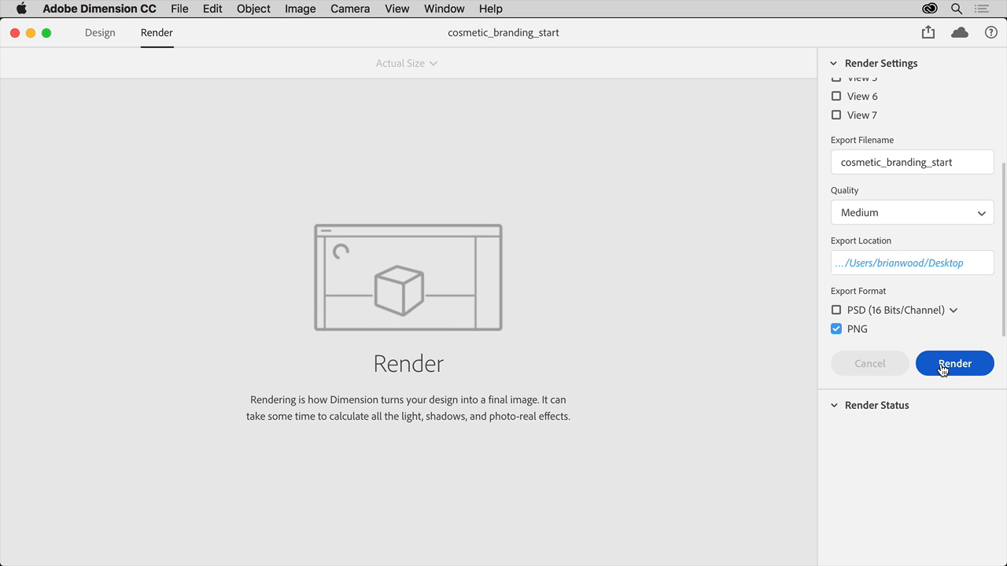
{"action": "left_click", "coordinate": [956, 363]}
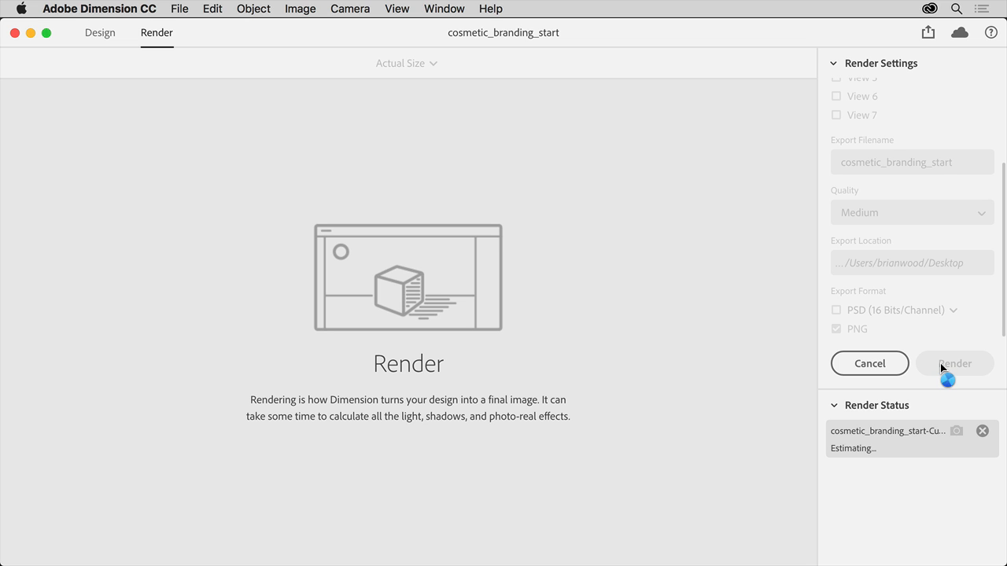
{"action": "left_click", "coordinate": [953, 363]}
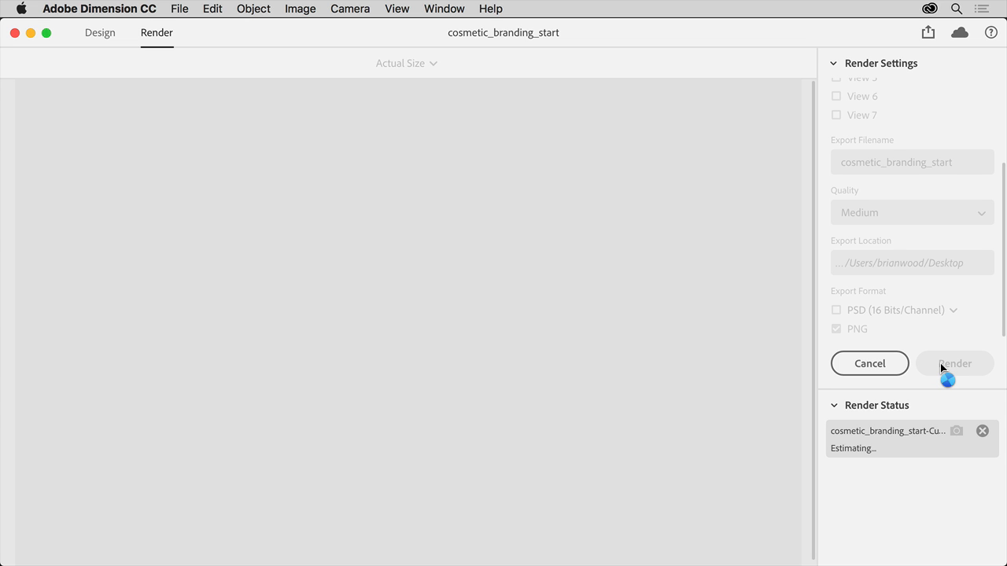